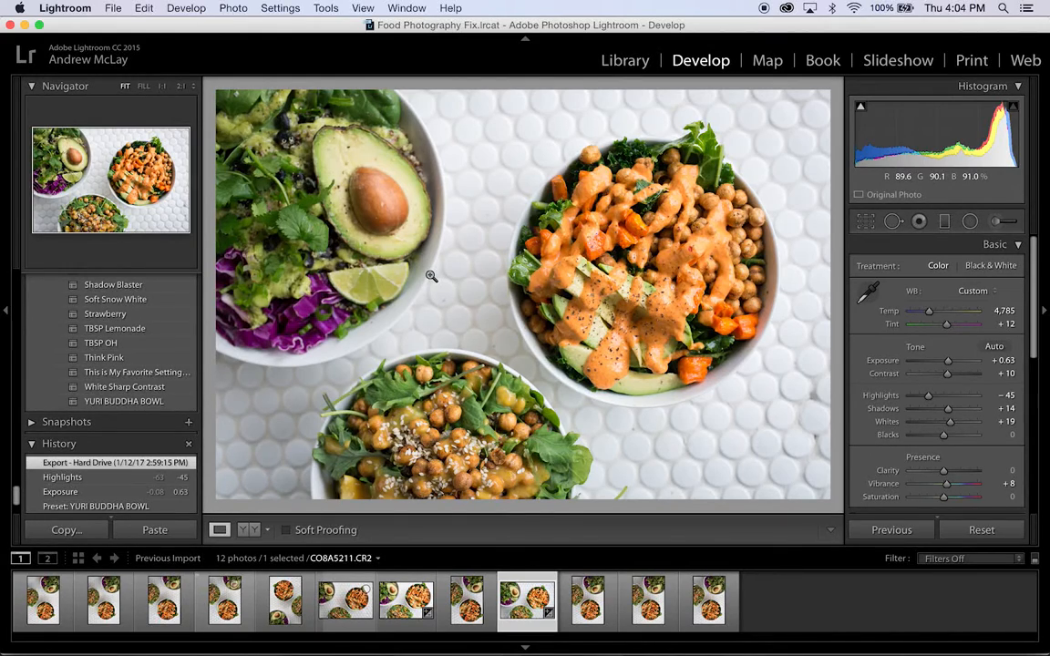
pyautogui.moveTo(426, 273)
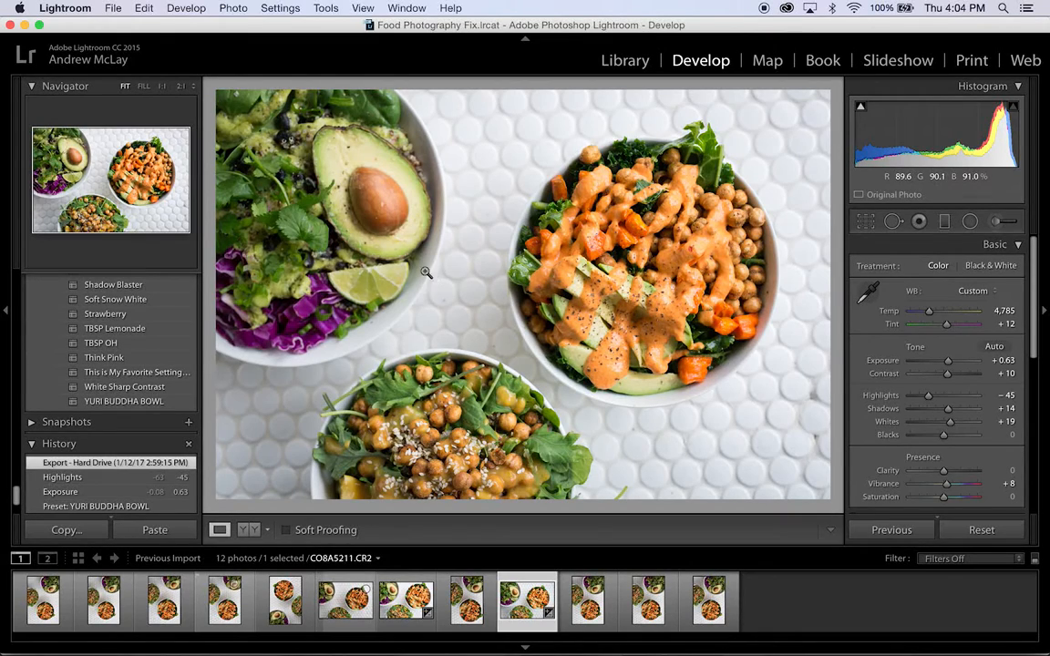
# Switch from the buddha bowl edit to the Library module.
pyautogui.click(117, 11)
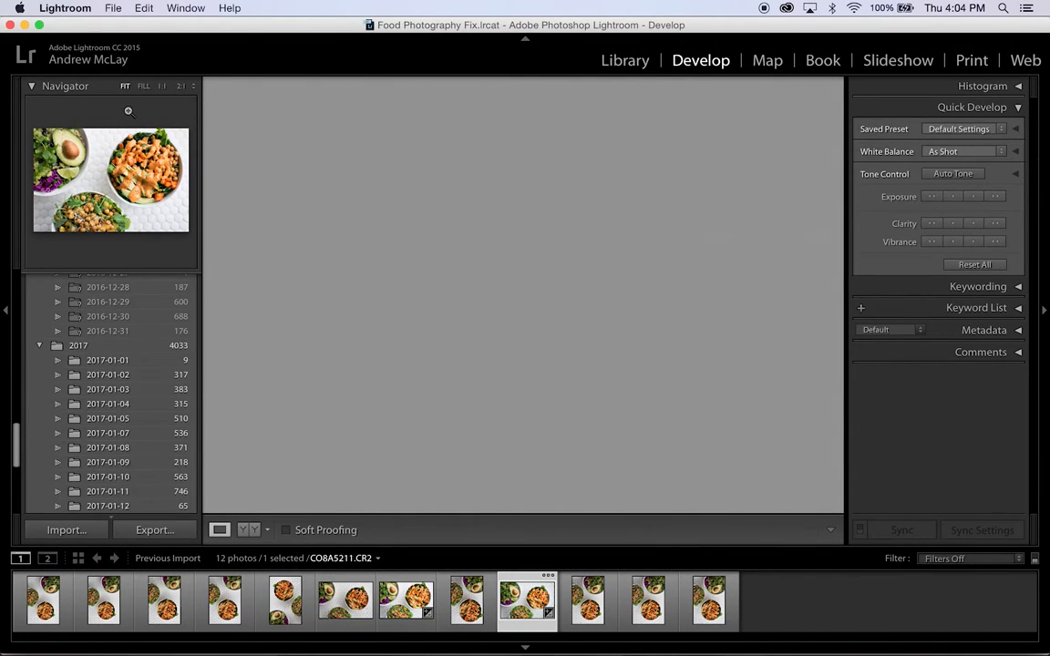
# Bring up the import window and browse the card's photos down to the white cake shots.
pyautogui.click(66, 529)
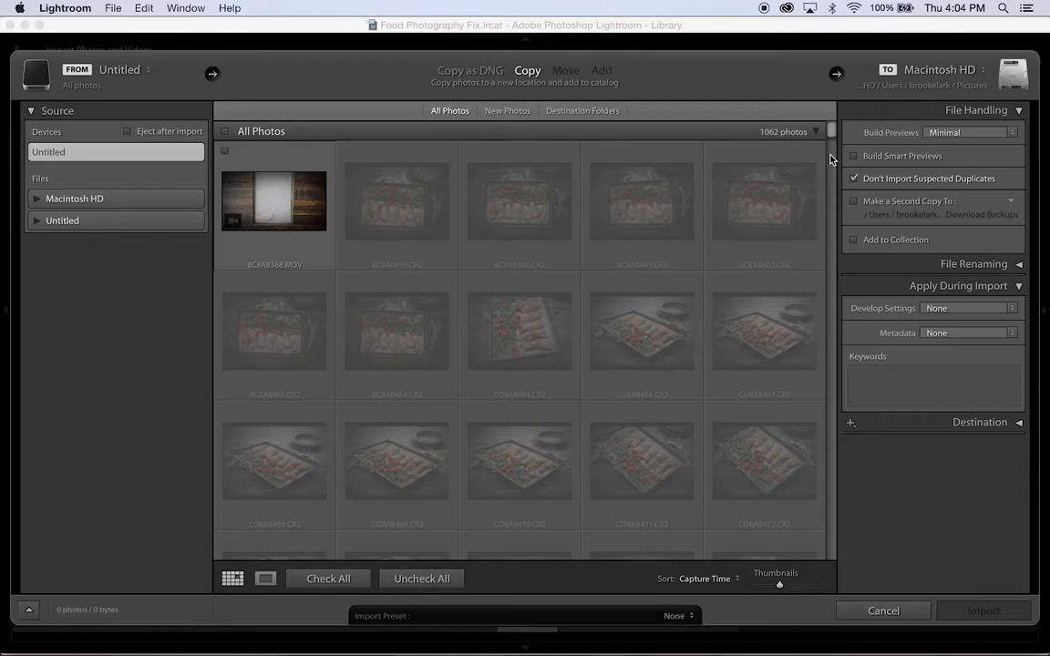
pyautogui.scroll(-3)
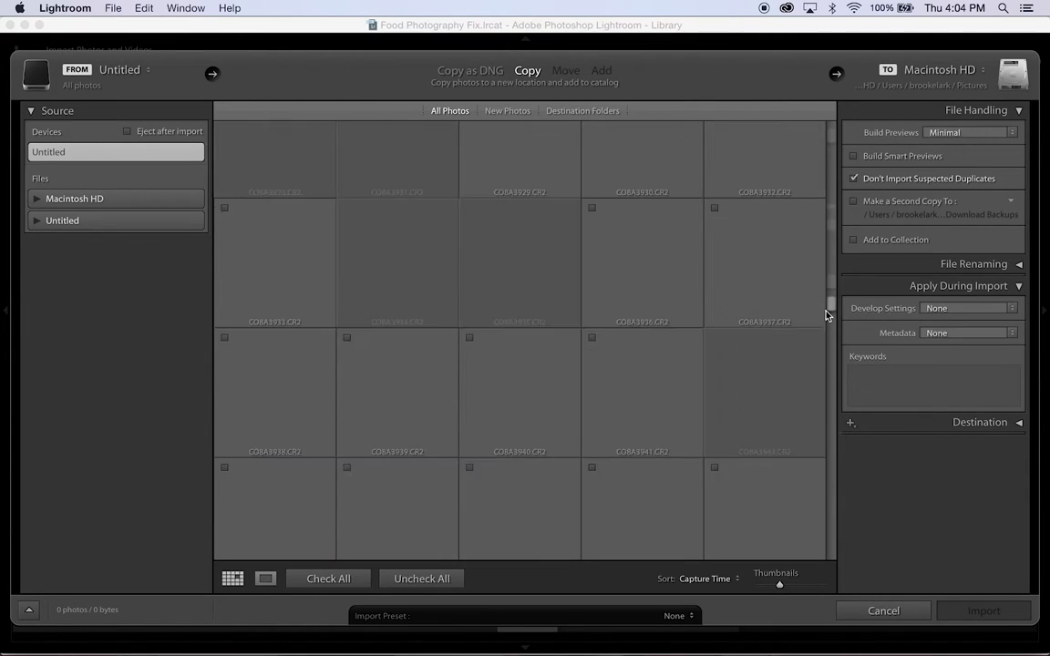
pyautogui.scroll(-3)
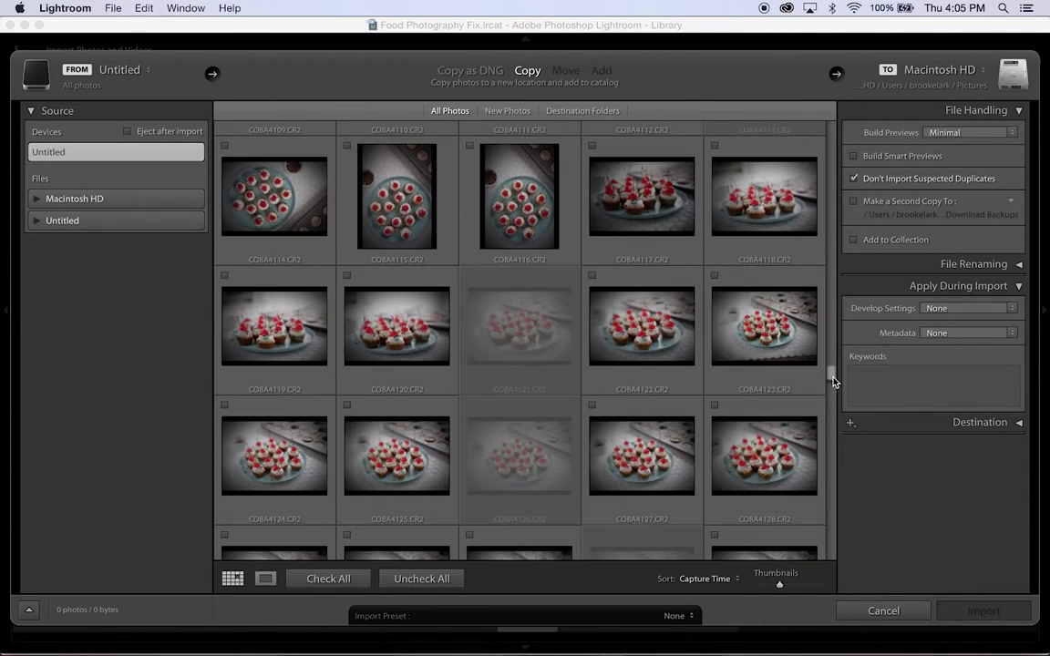
pyautogui.scroll(-3)
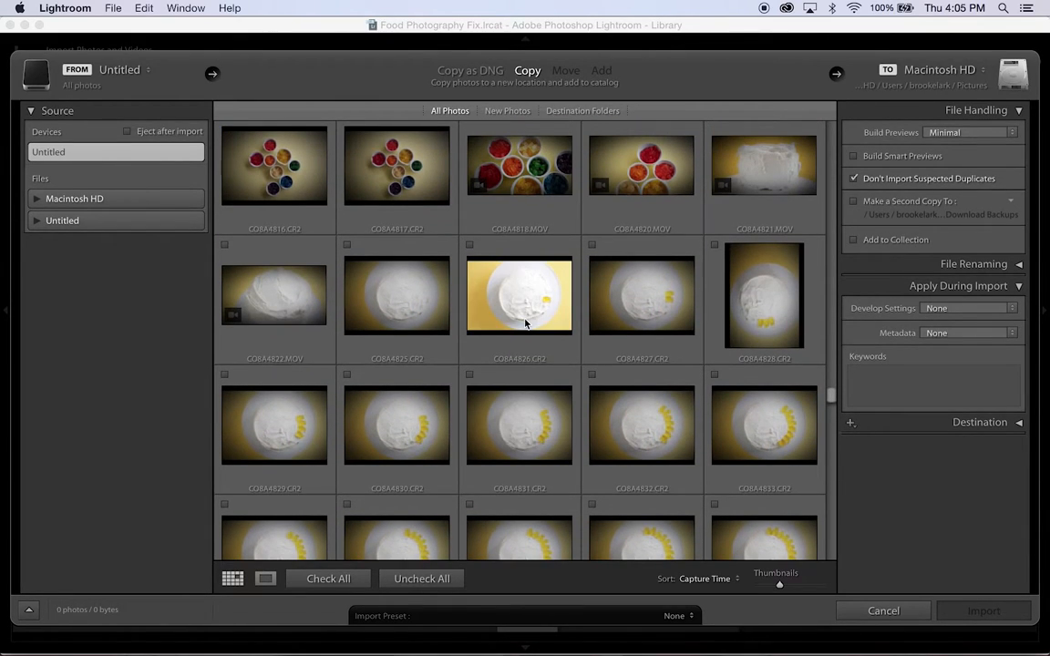
pyautogui.scroll(-3)
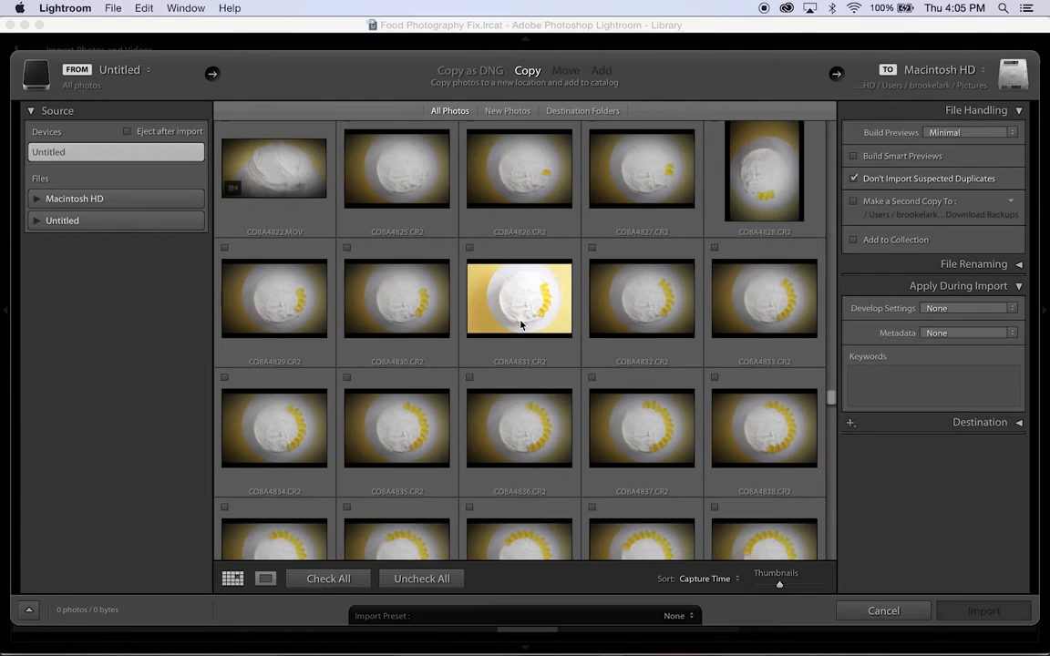
# Check the yellow-background cake photo for import.
pyautogui.click(467, 378)
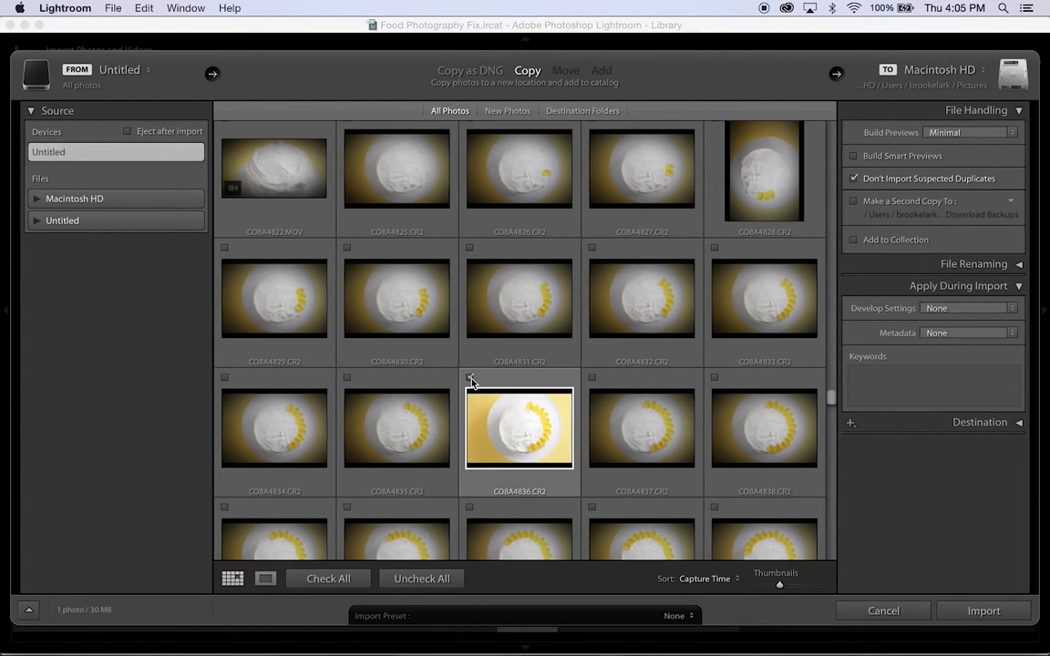
pyautogui.click(471, 376)
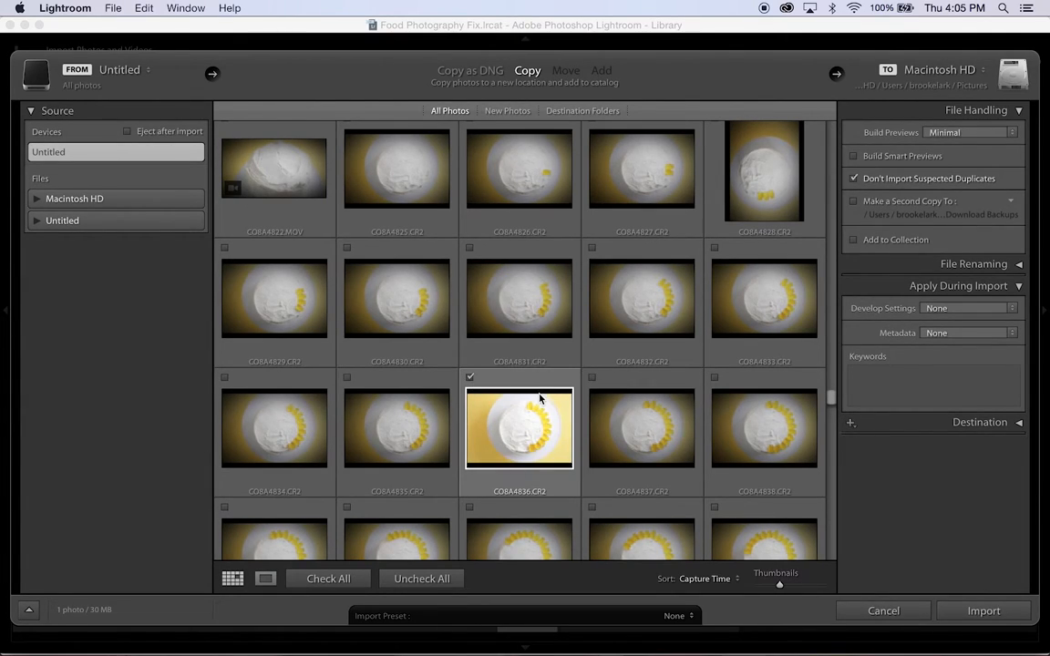
pyautogui.moveTo(540, 399)
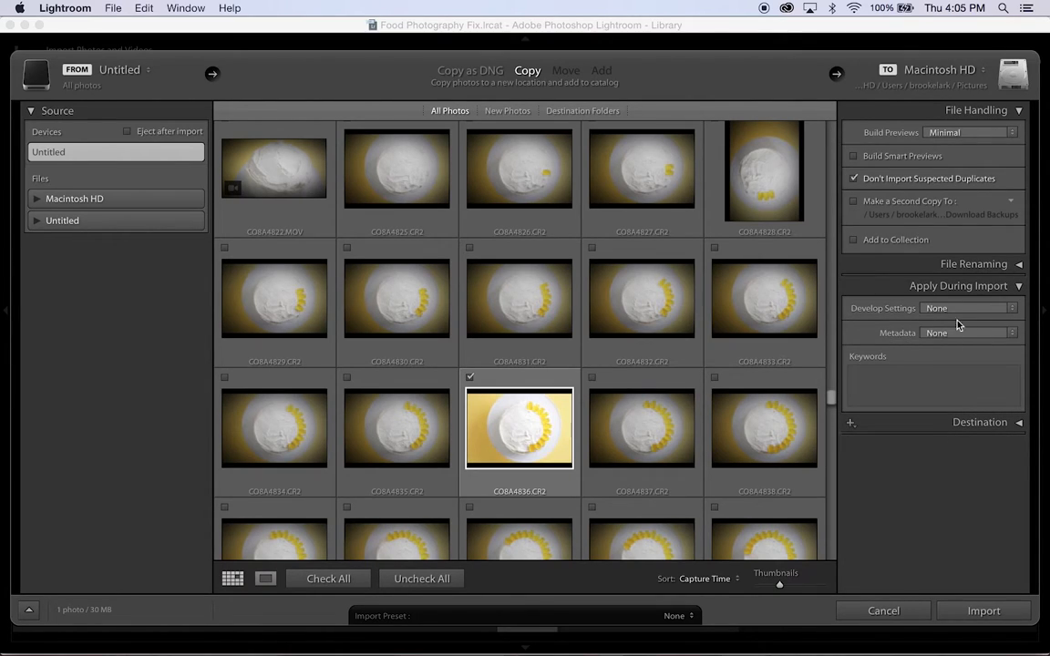
pyautogui.moveTo(1007, 314)
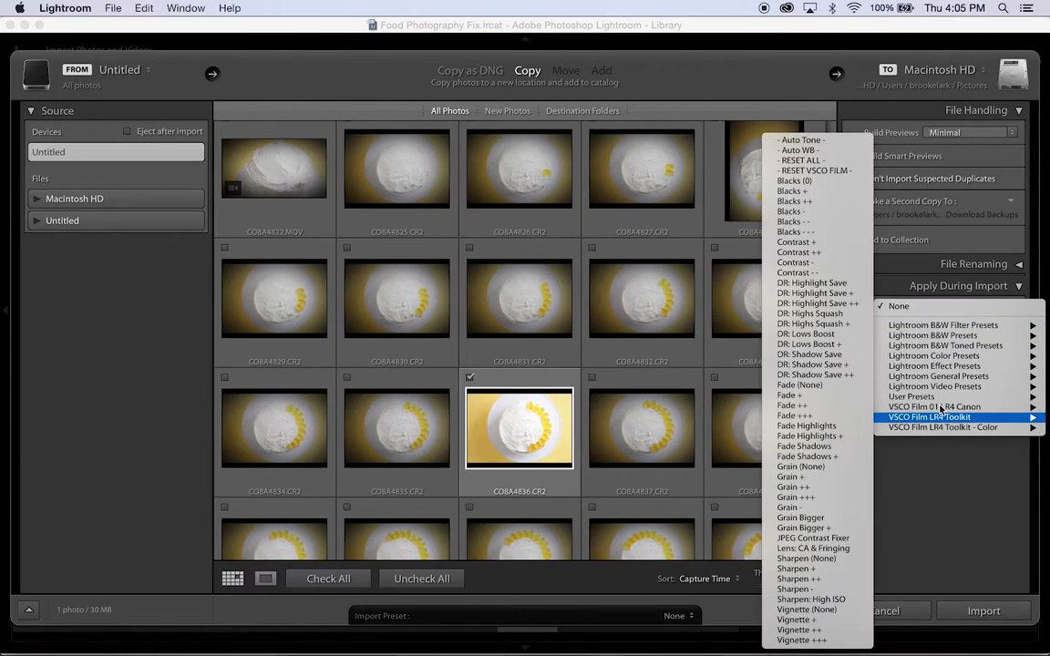
pyautogui.moveTo(912, 397)
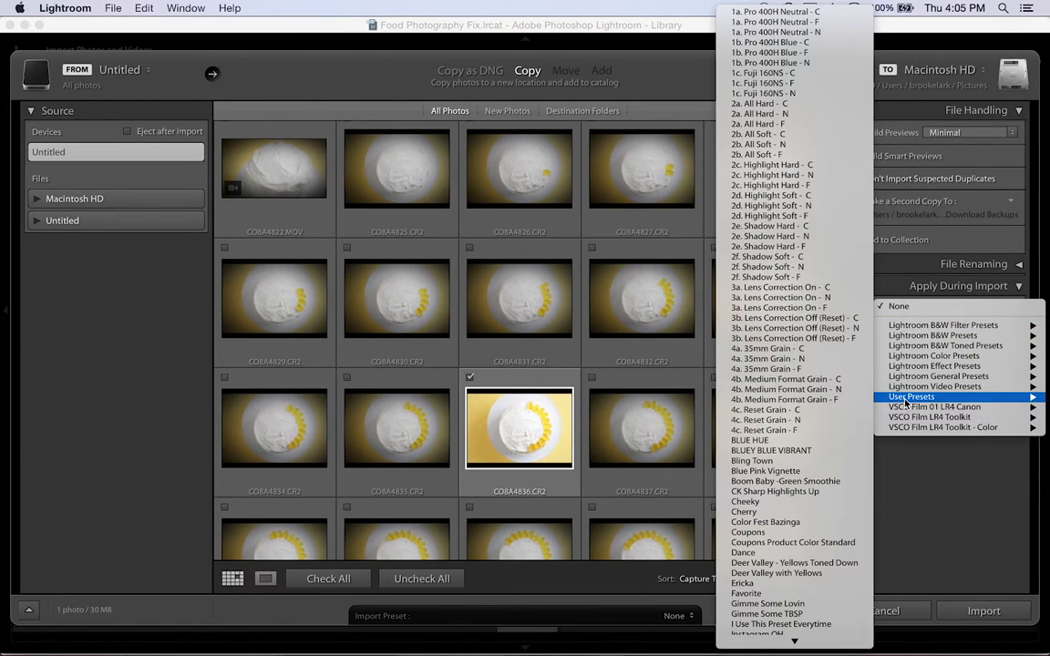
pyautogui.moveTo(780, 493)
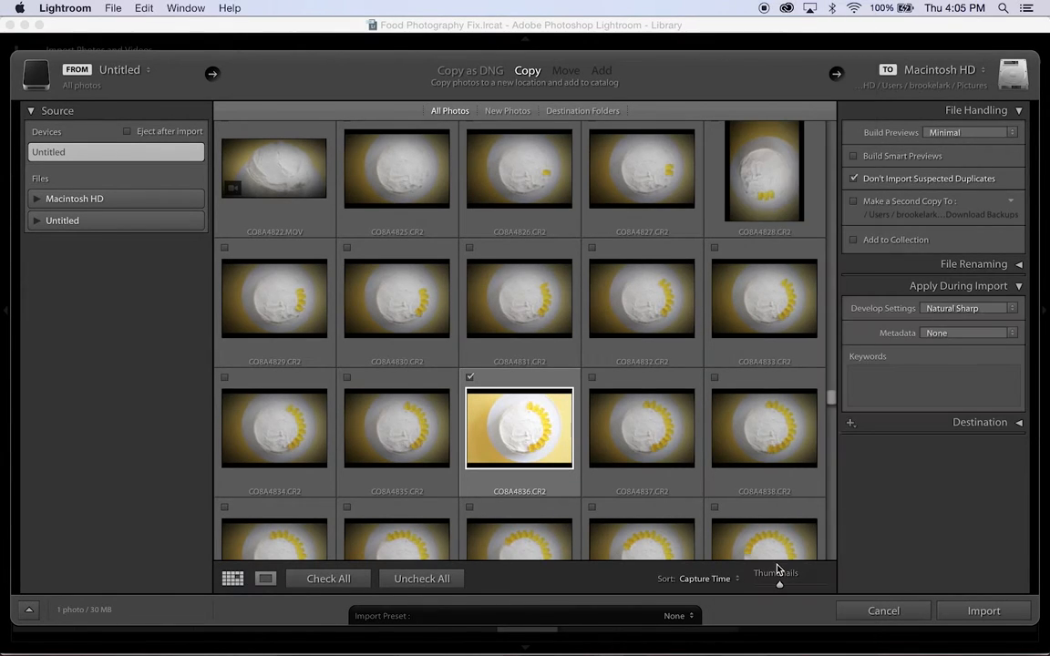
# Import the checked cake photo and view it large in Loupe.
pyautogui.click(984, 610)
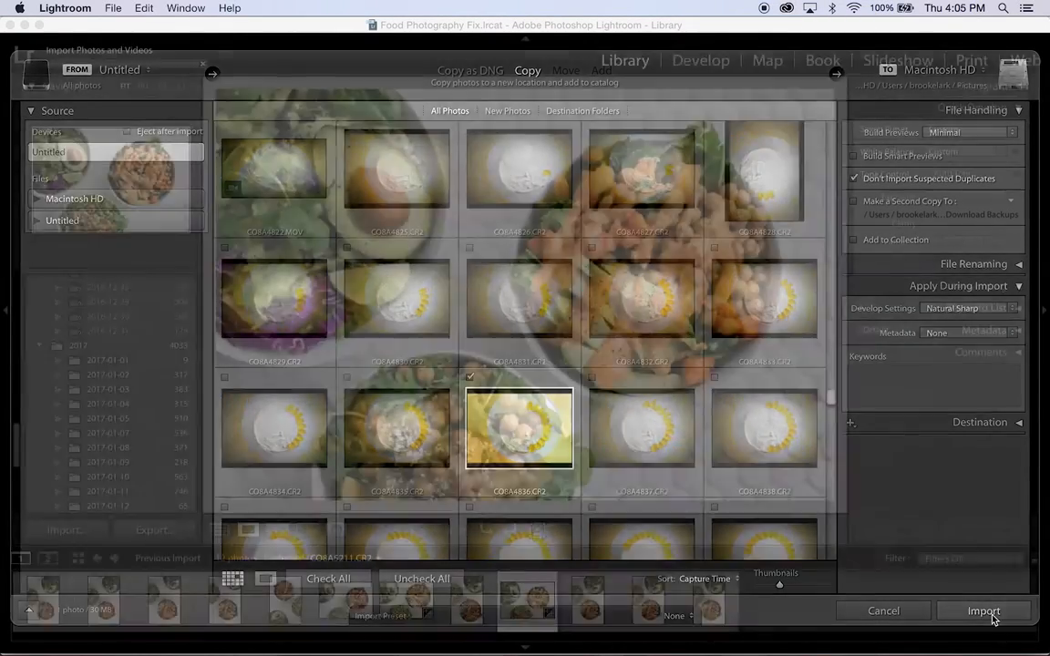
pyautogui.click(985, 610)
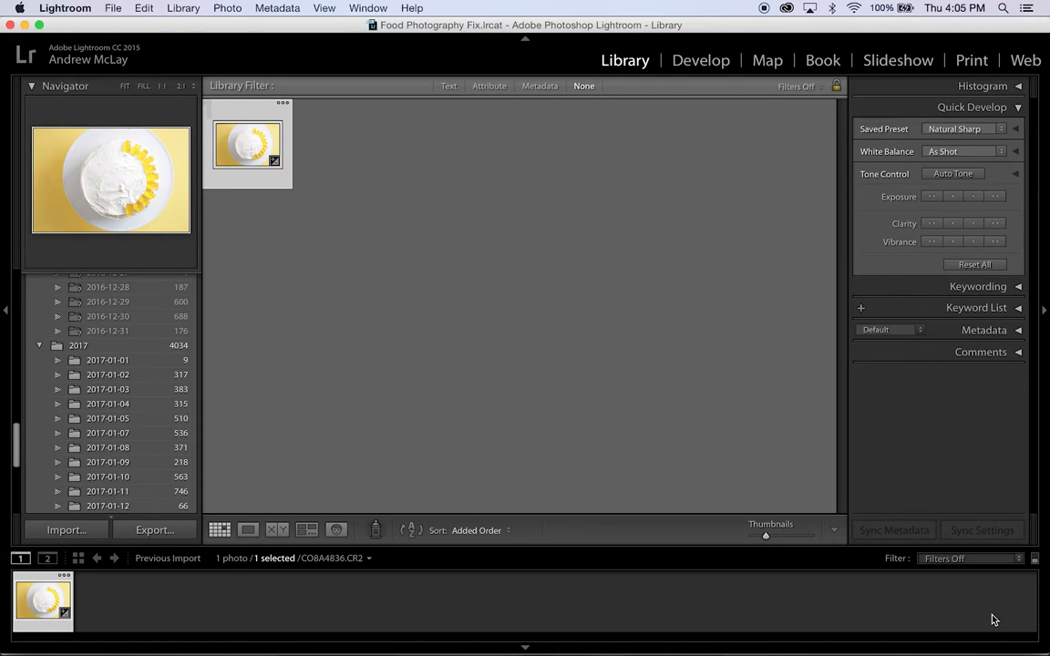
pyautogui.click(42, 599)
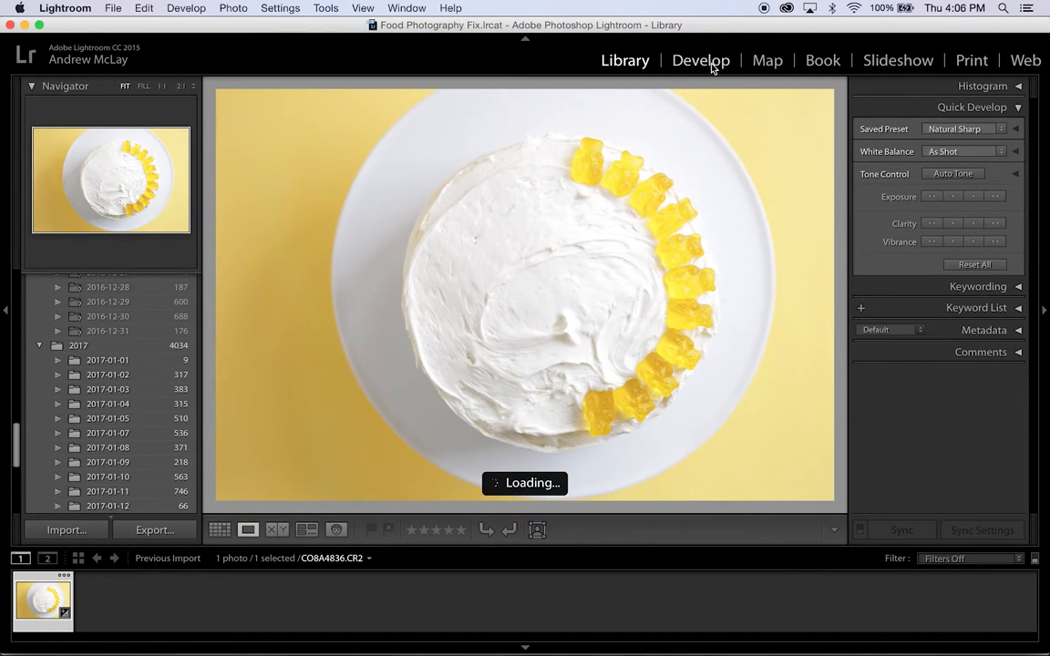
# In Develop, pull the cake photo's shadows down and darken its exposure, fine-tuning both.
pyautogui.click(700, 60)
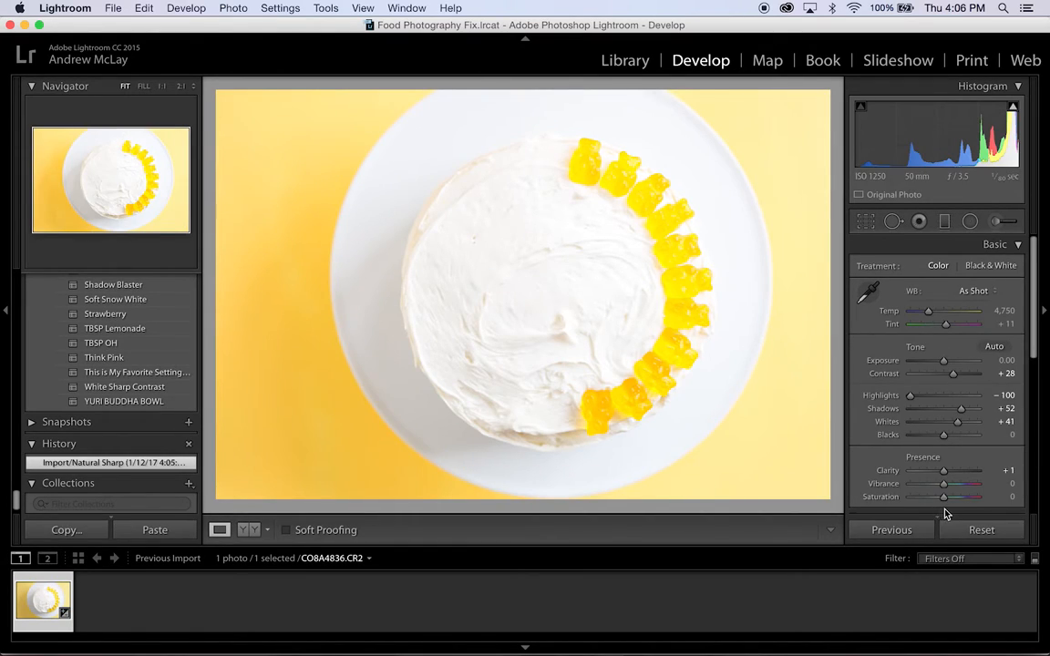
pyautogui.moveTo(945, 500)
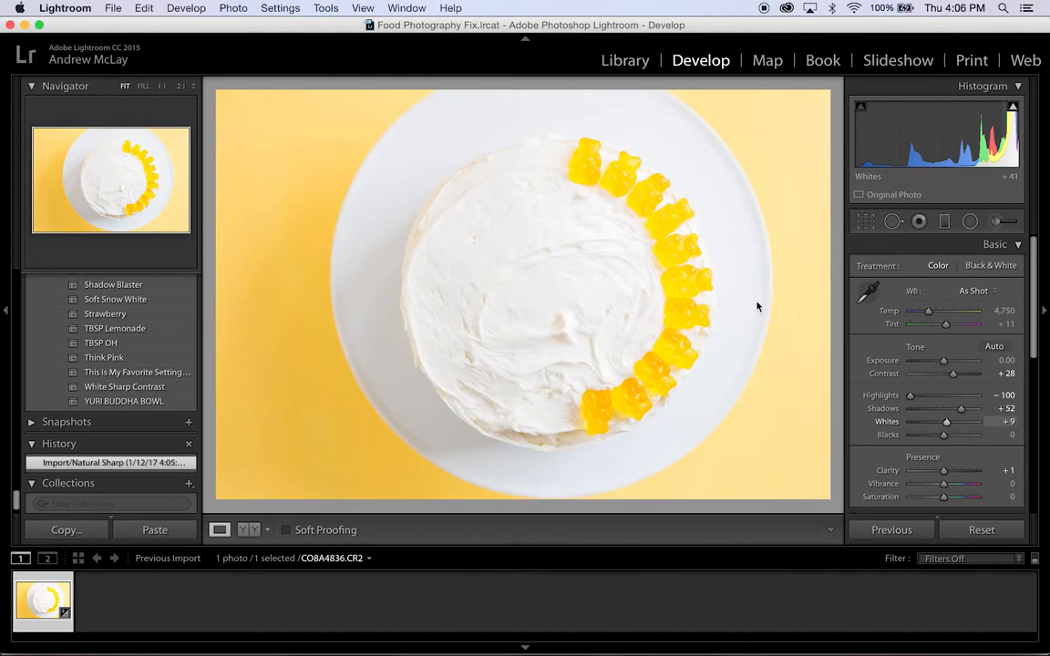
pyautogui.moveTo(930, 408); pyautogui.dragTo(944, 408)
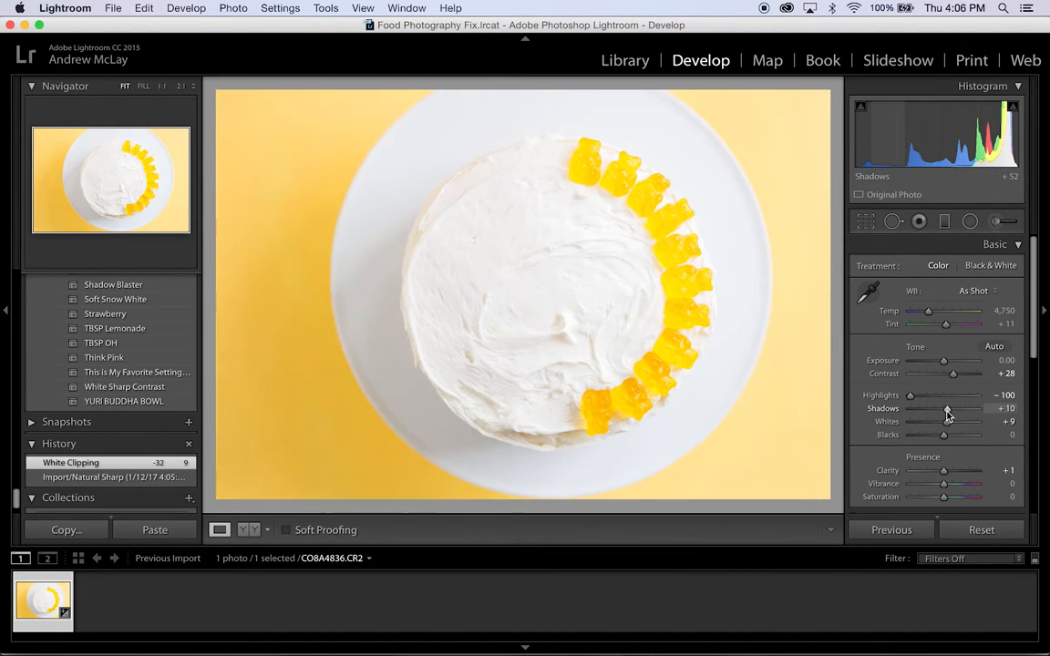
pyautogui.moveTo(948, 408); pyautogui.dragTo(944, 409)
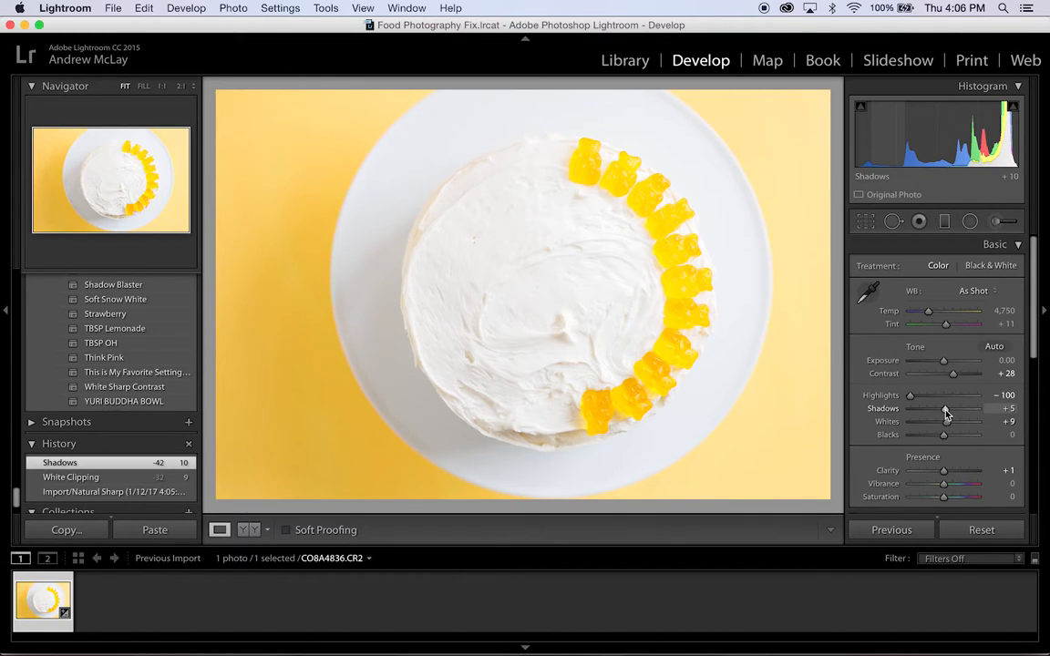
pyautogui.moveTo(945, 361); pyautogui.dragTo(940, 361)
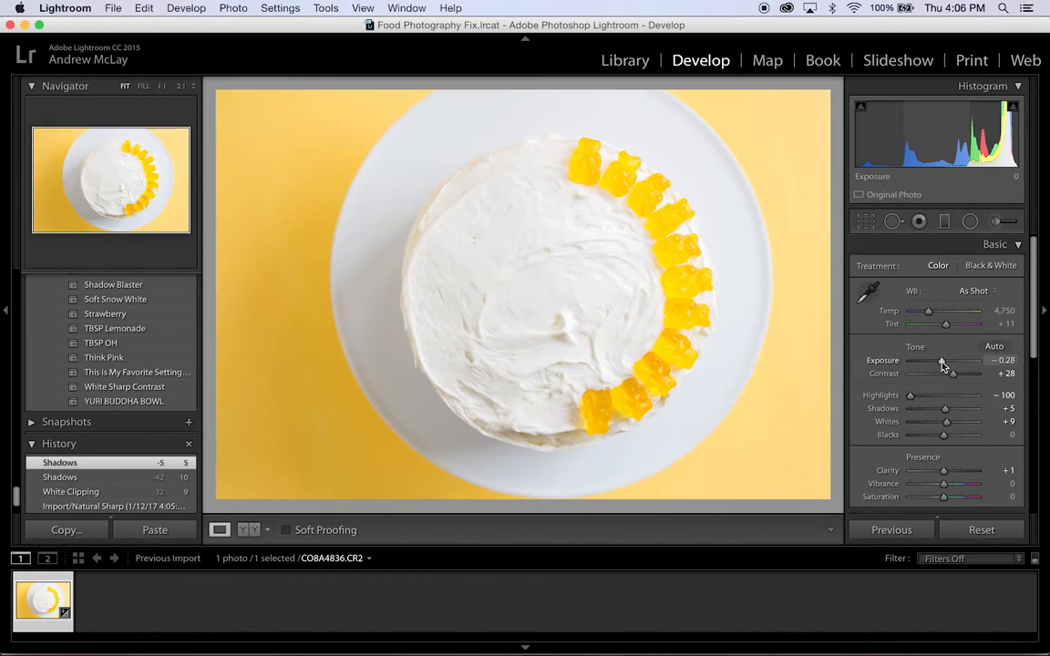
pyautogui.moveTo(945, 361); pyautogui.dragTo(937, 361)
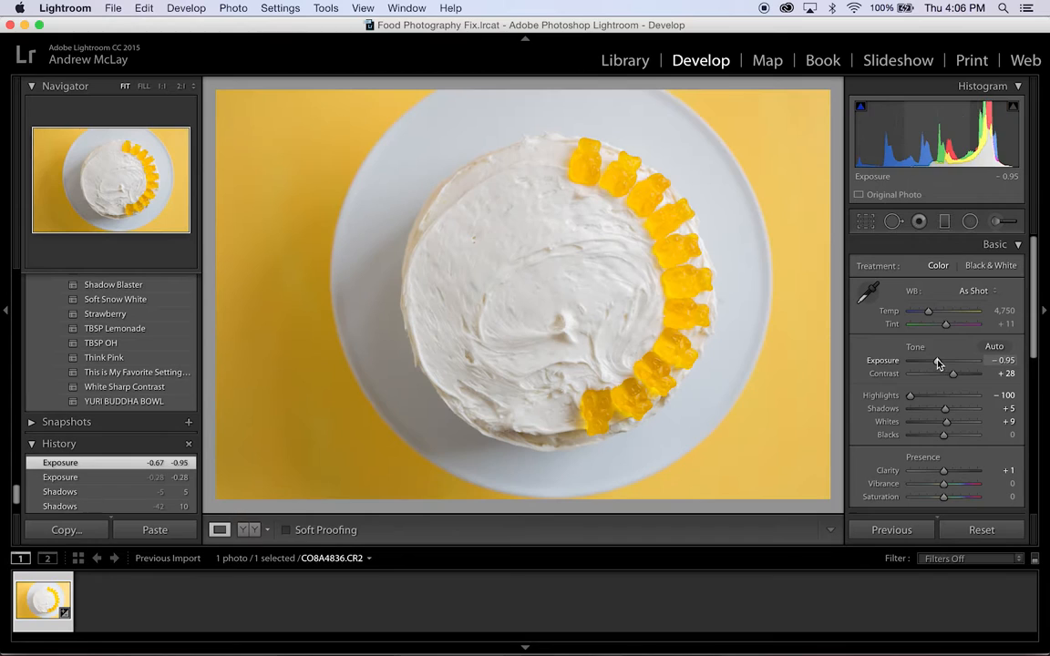
pyautogui.moveTo(939, 361); pyautogui.dragTo(948, 361)
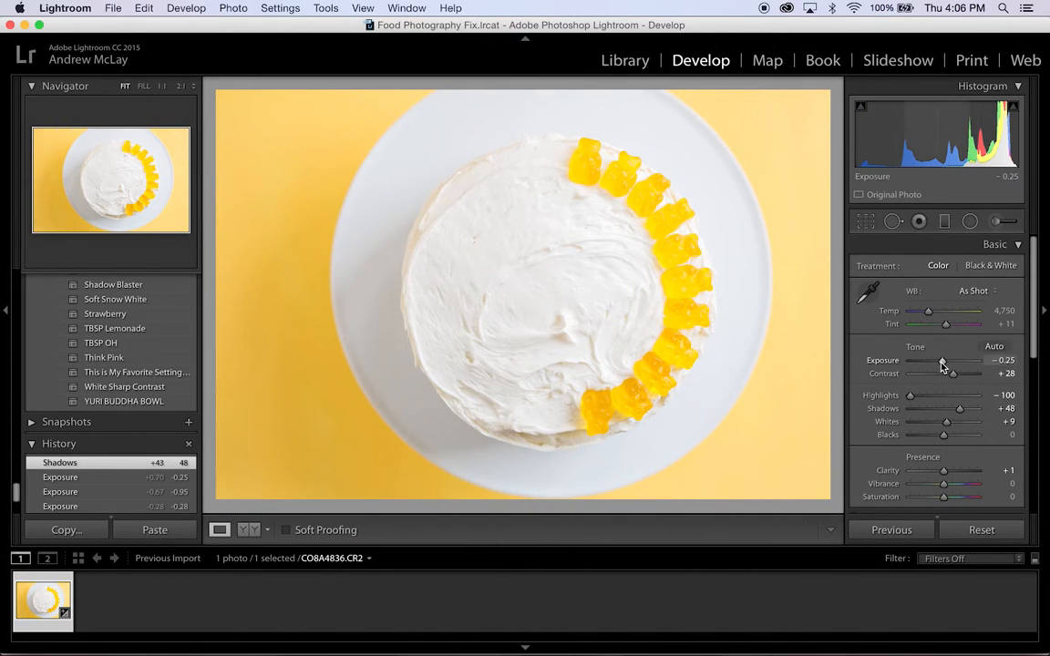
pyautogui.moveTo(944, 361); pyautogui.dragTo(941, 361)
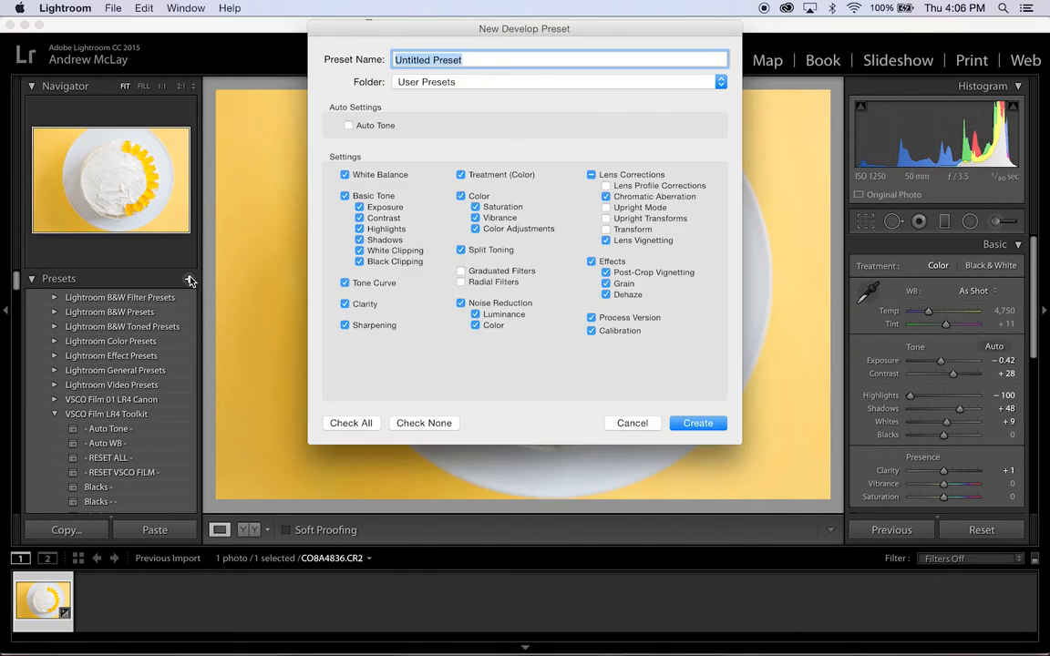
# Name the new user preset GUMMY BEAR CAKE and create it.
pyautogui.write('GUMMY BEAR')
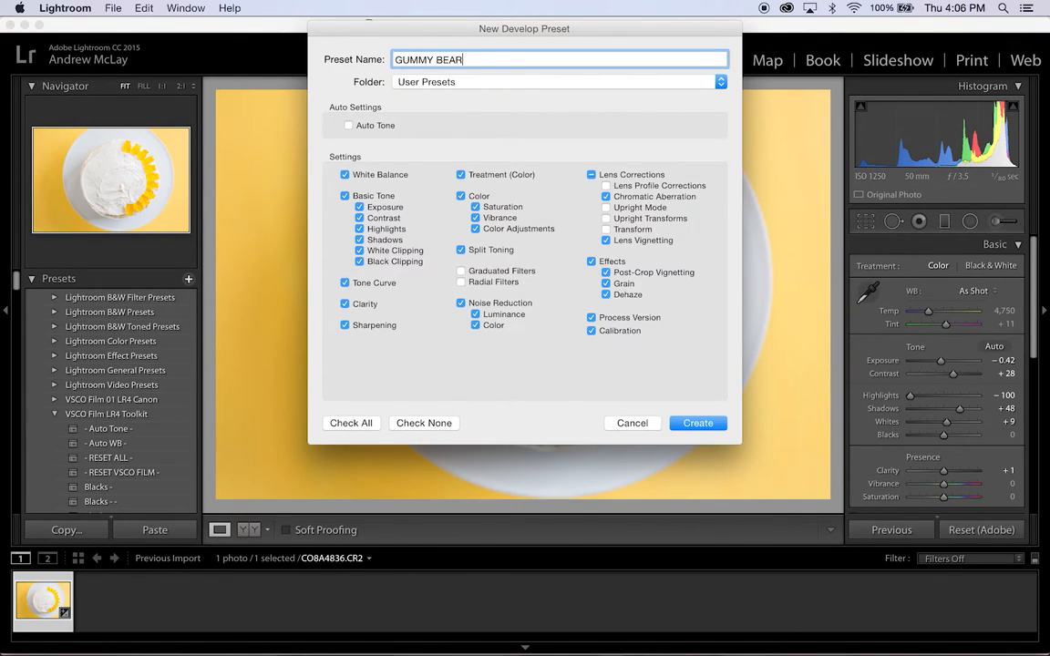
pyautogui.write('CAKE')
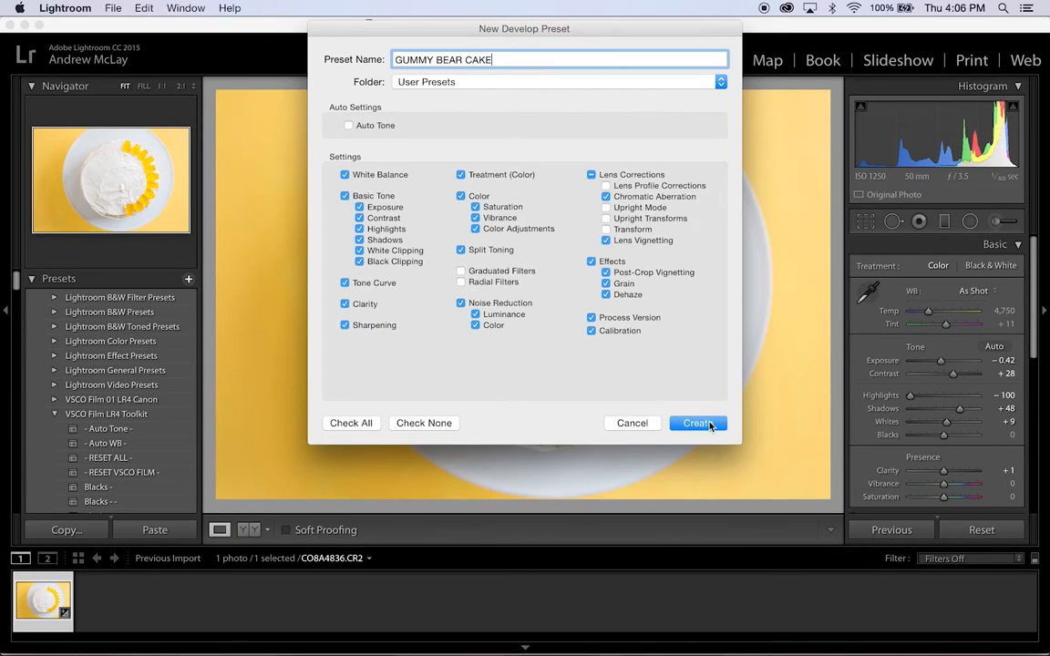
pyautogui.click(696, 423)
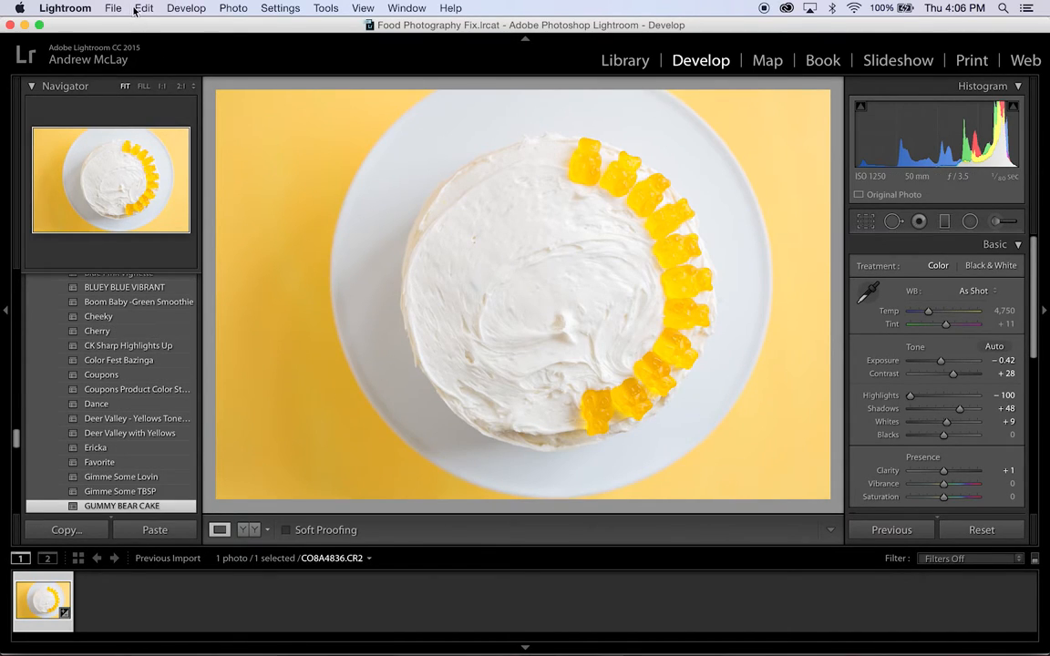
# Start a new import via File > Import Photos and Video from the Untitled card.
pyautogui.click(133, 7)
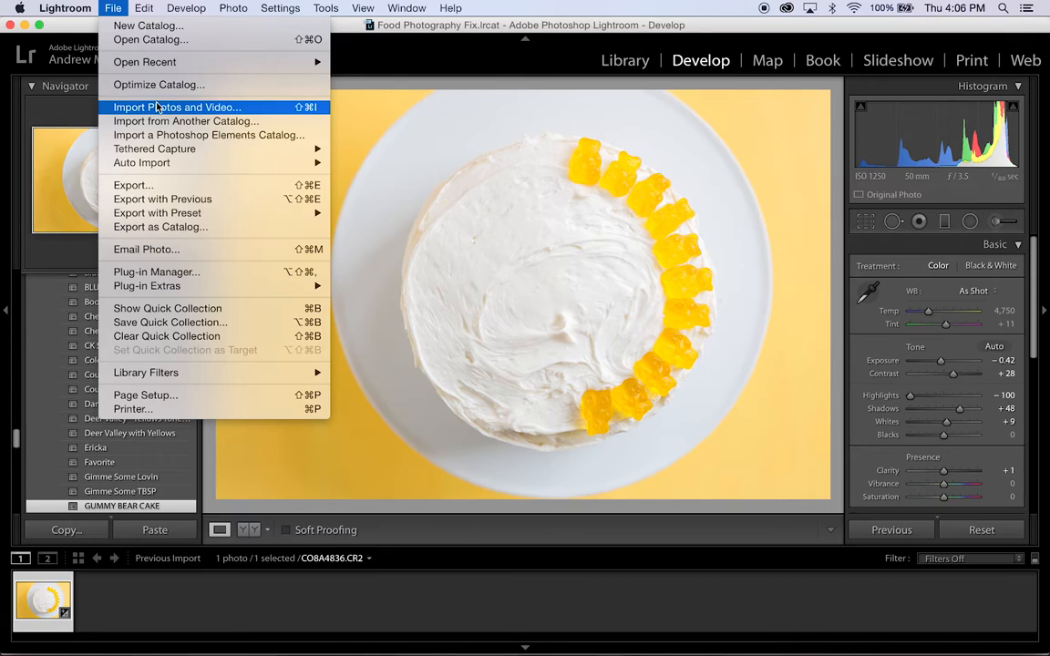
pyautogui.click(175, 106)
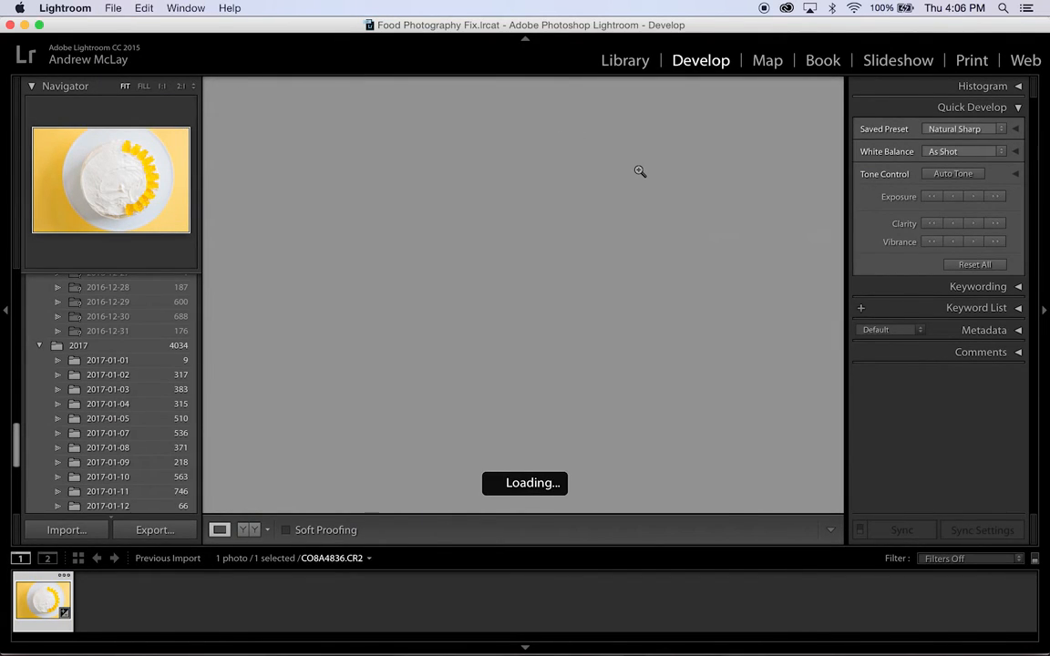
pyautogui.click(66, 529)
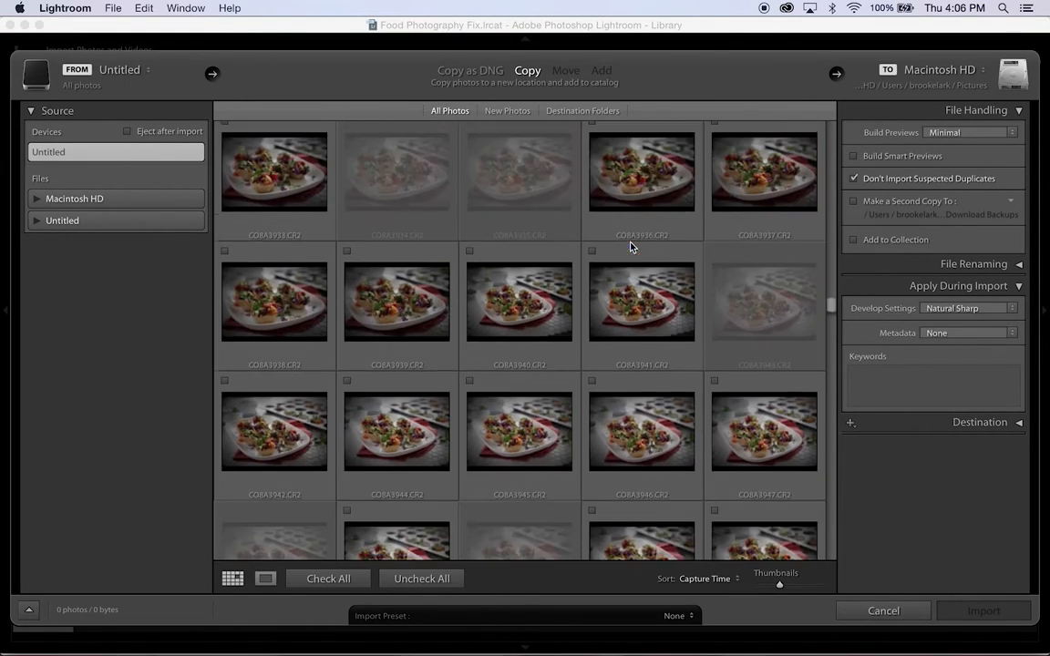
# Browse the card's thumbnails down to the run of rainbow cake shots.
pyautogui.scroll(-3)
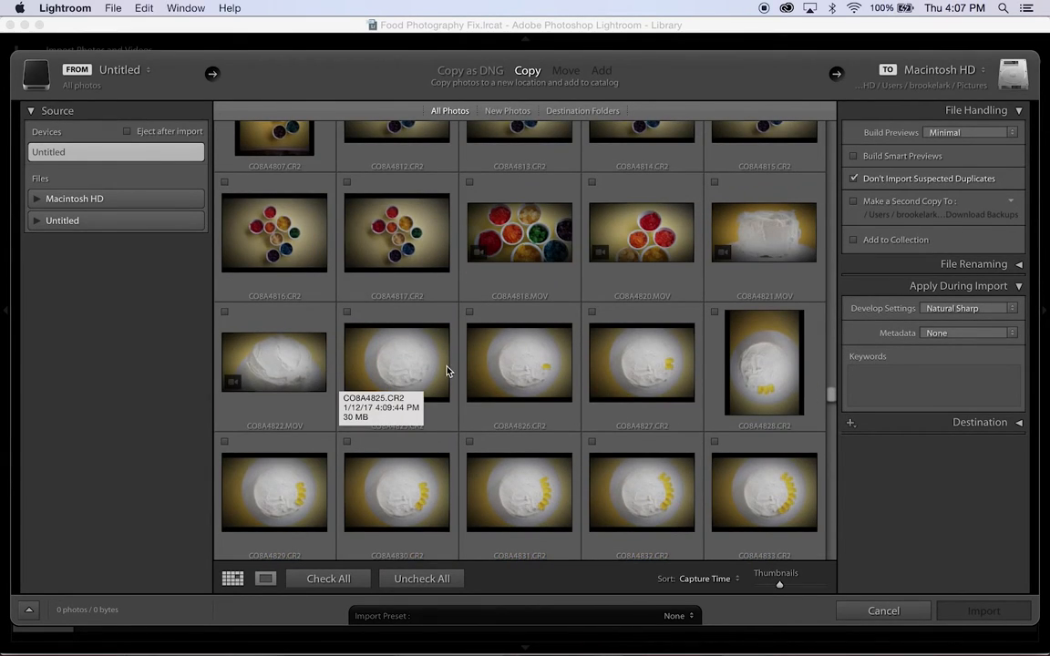
pyautogui.scroll(-3)
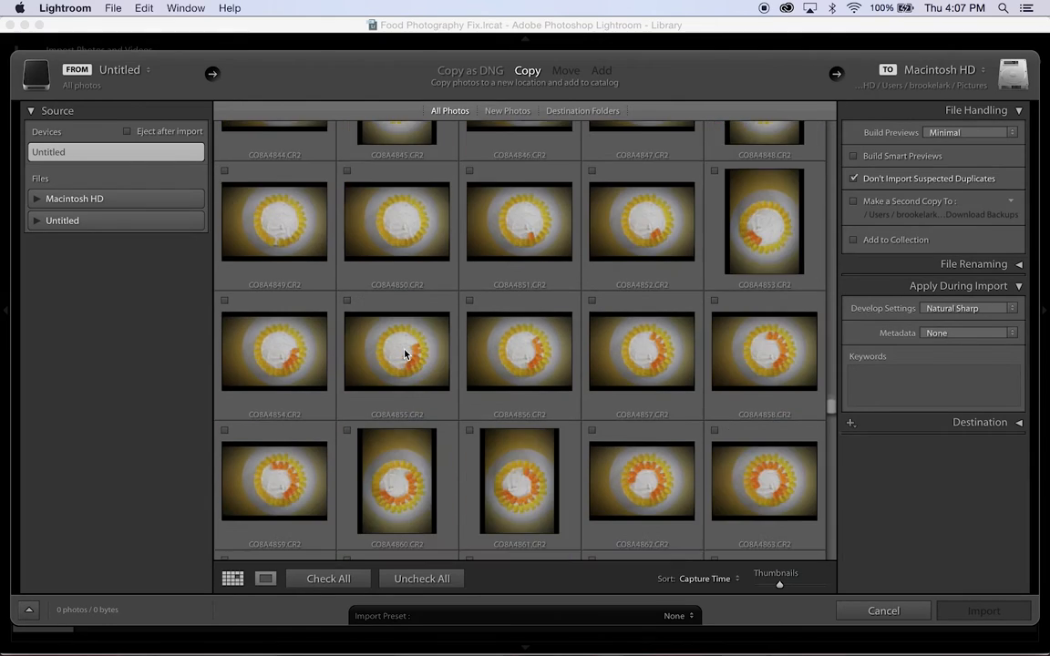
pyautogui.scroll(-3)
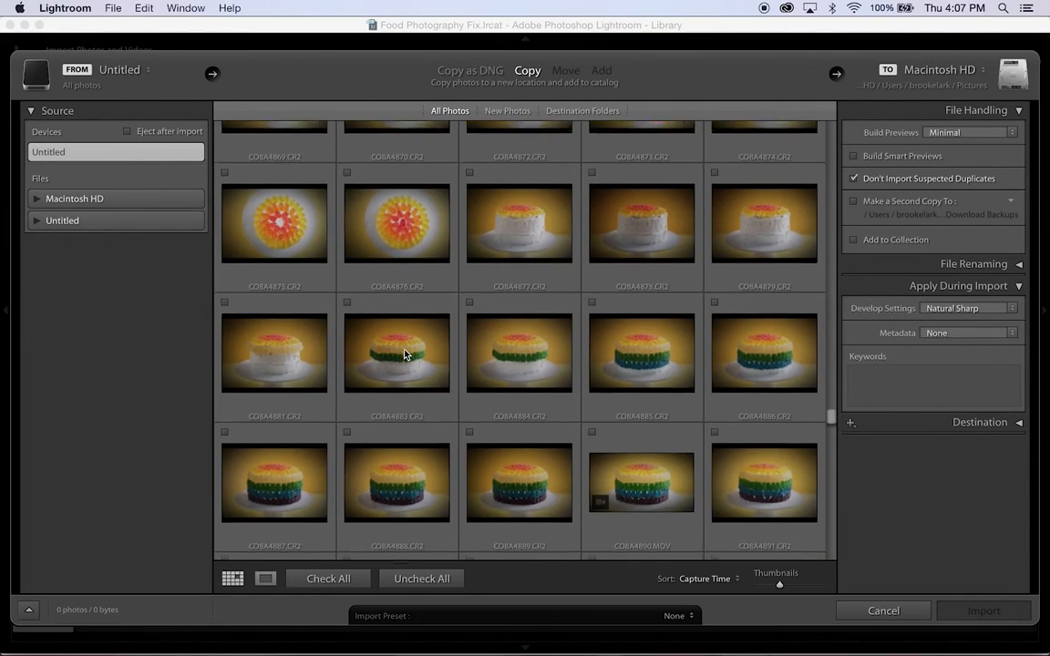
pyautogui.scroll(-3)
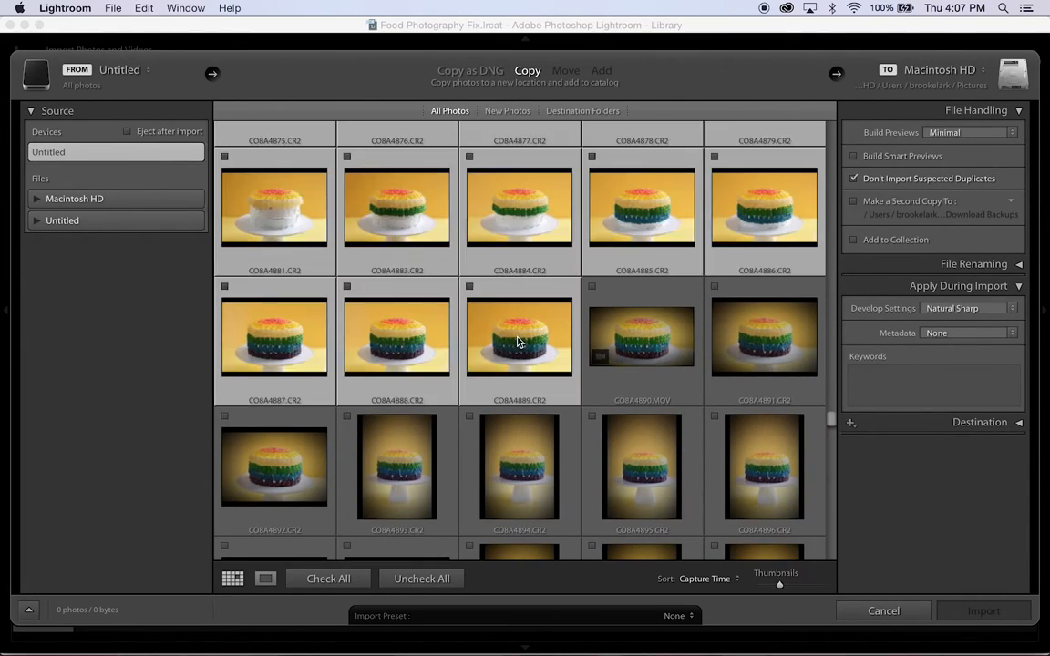
# Check the cake photos, set Develop Settings on import to GUMMY BEAR CAKE, and import all 61.
pyautogui.click(329, 580)
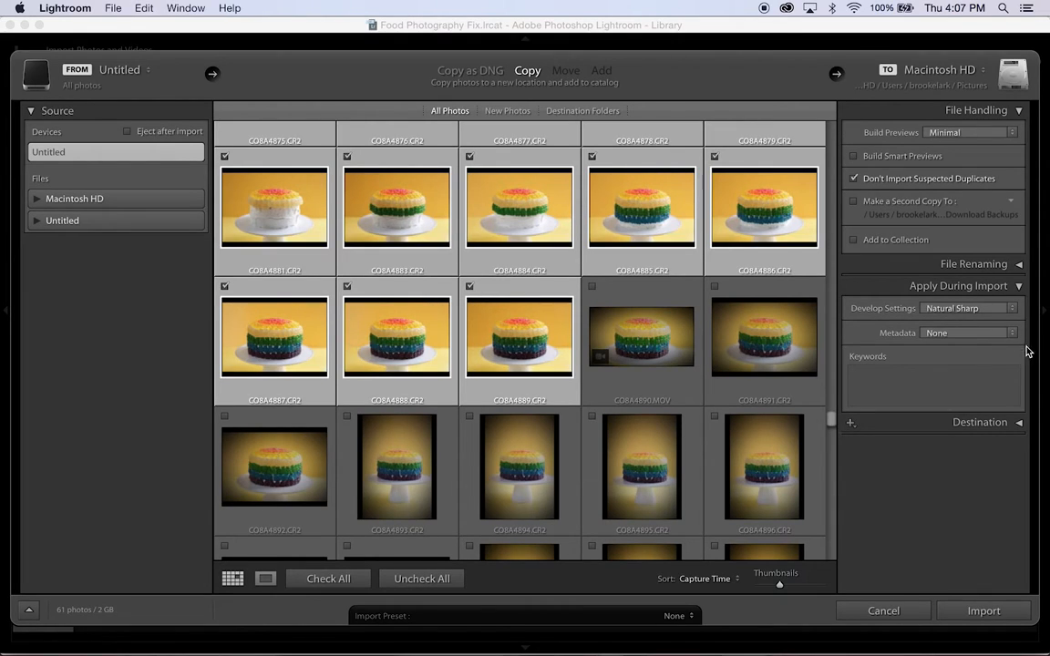
pyautogui.click(966, 308)
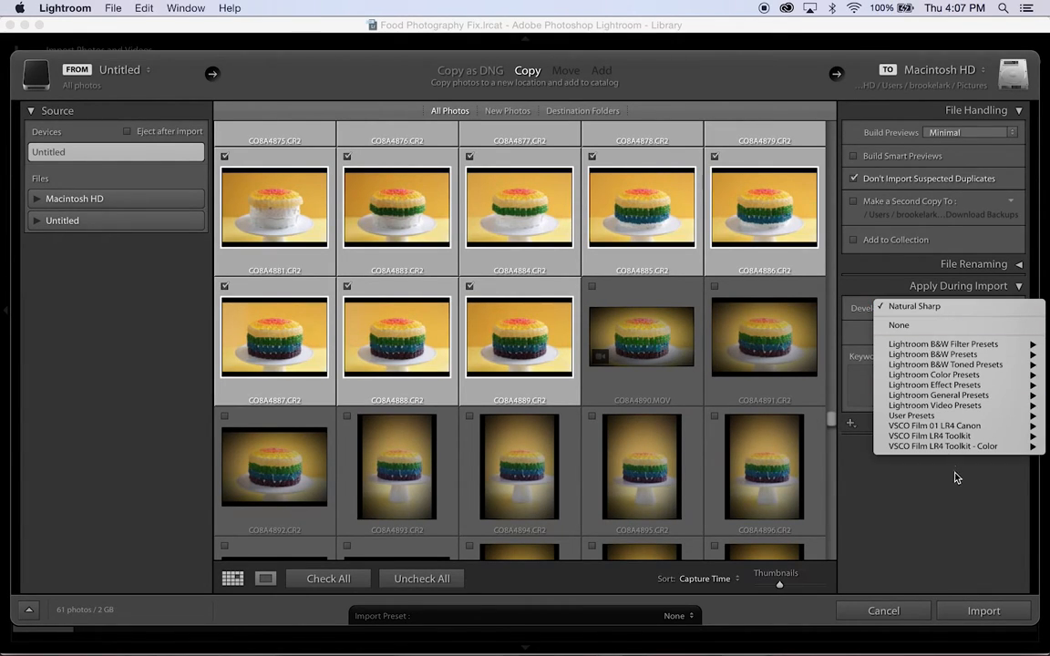
pyautogui.click(911, 415)
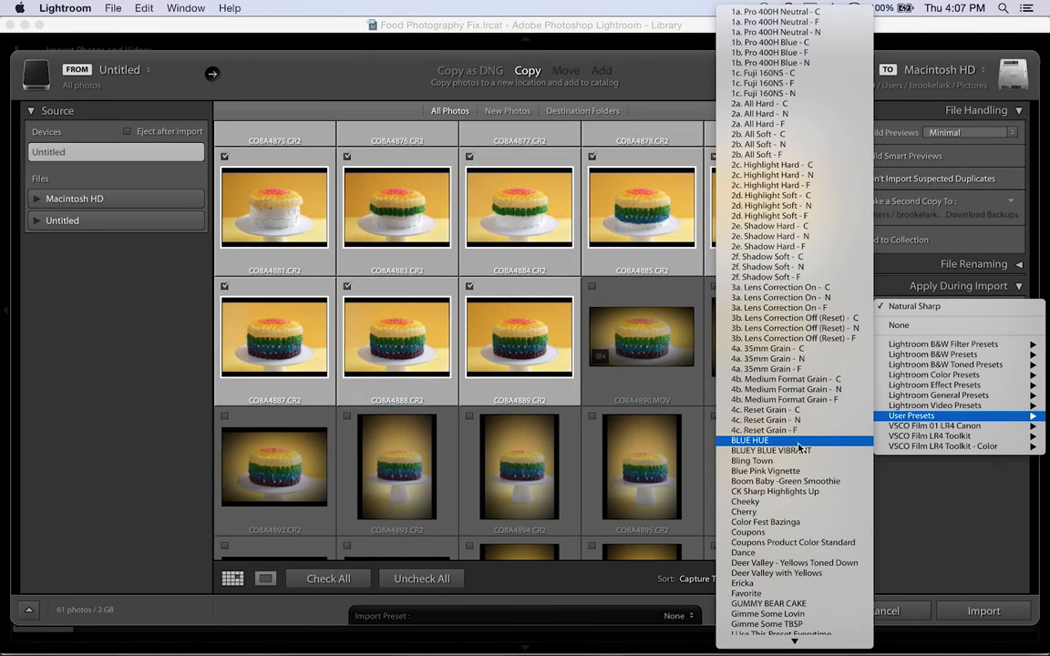
pyautogui.scroll(-3)
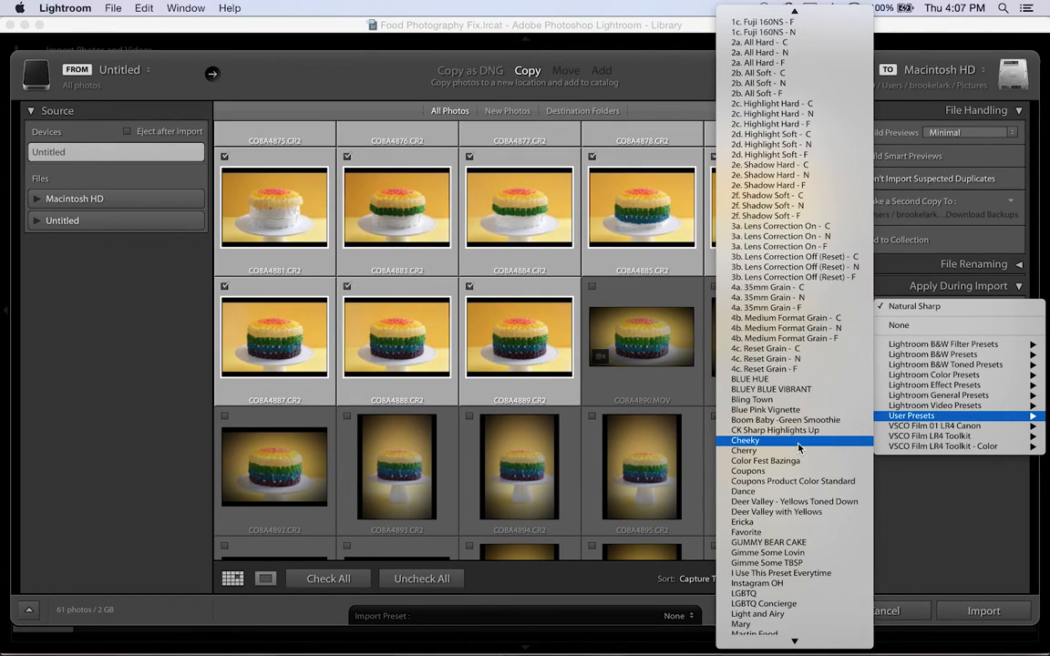
pyautogui.click(764, 543)
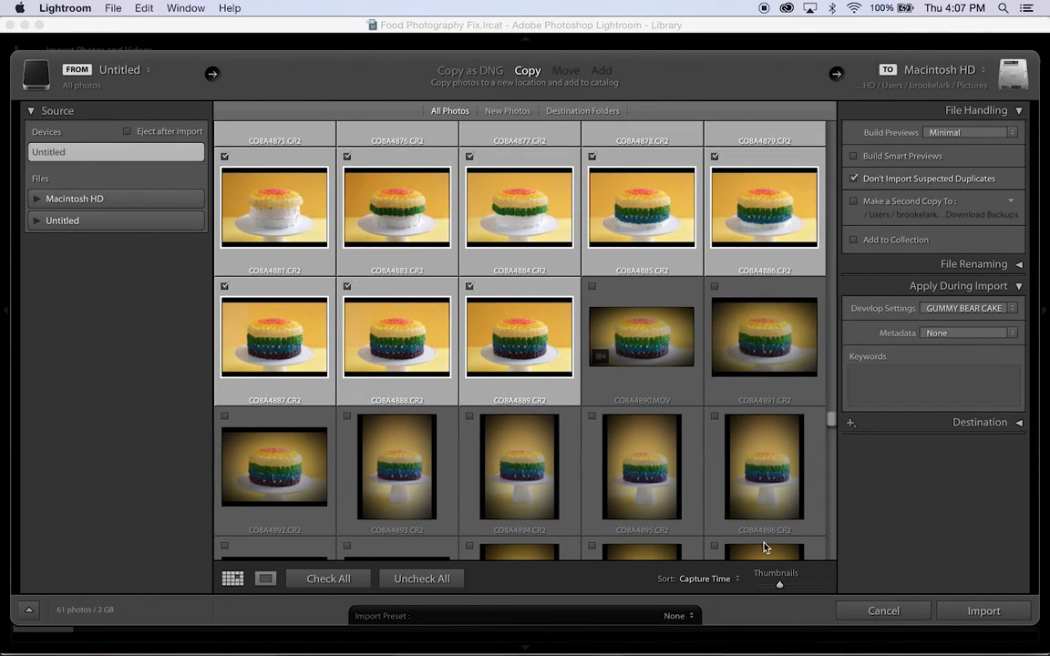
pyautogui.click(985, 611)
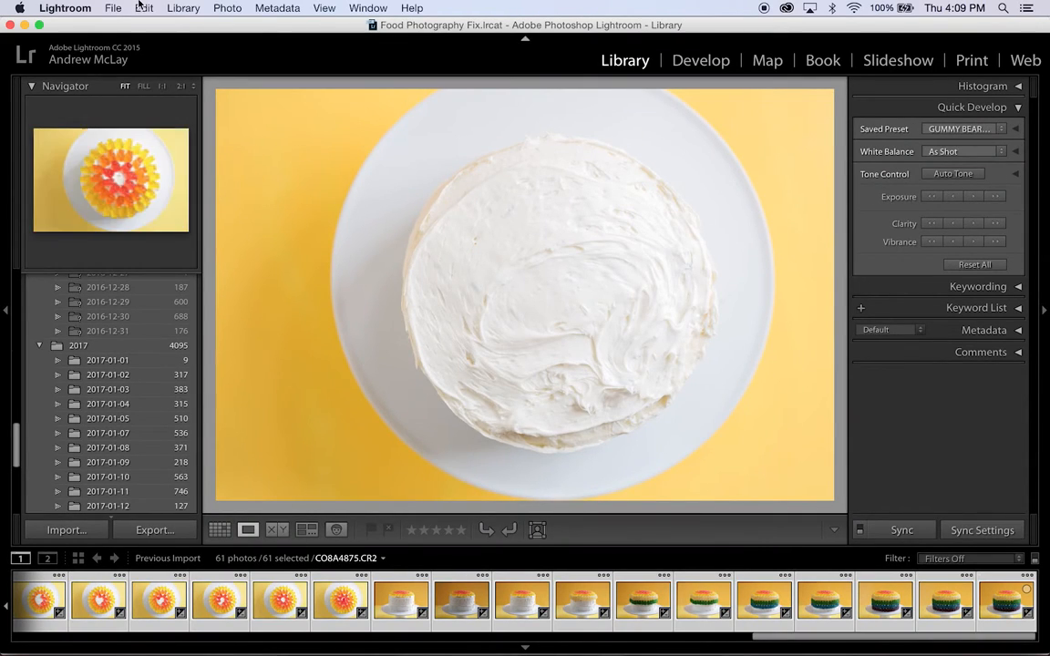
# Start an export of the 61 photos with the Coupons folder as destination.
pyautogui.click(113, 8)
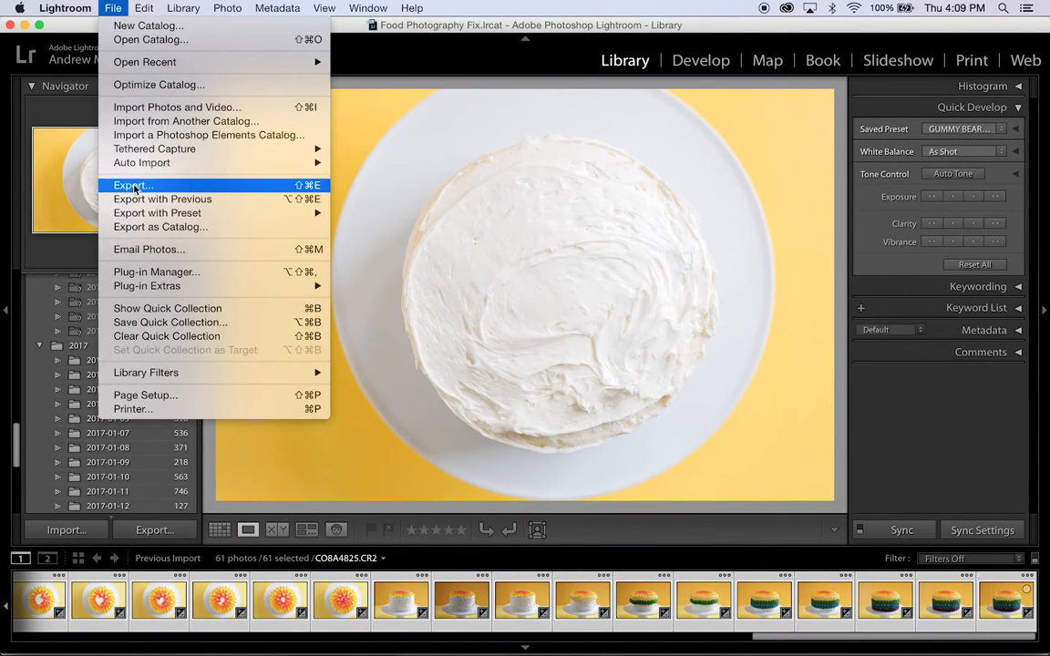
pyautogui.click(133, 186)
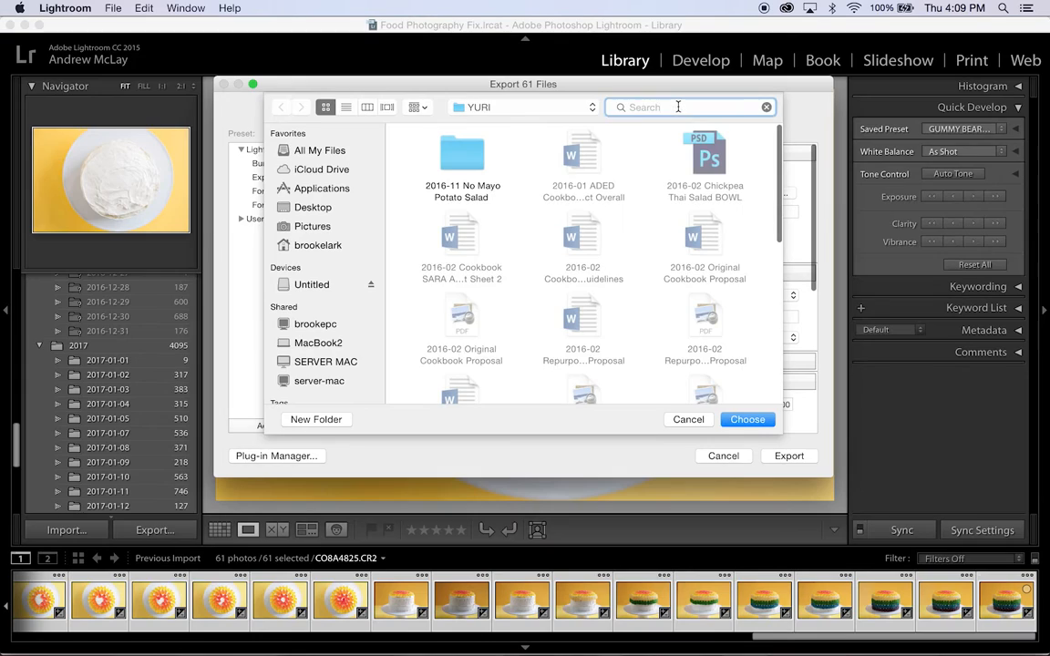
pyautogui.write('coupons')
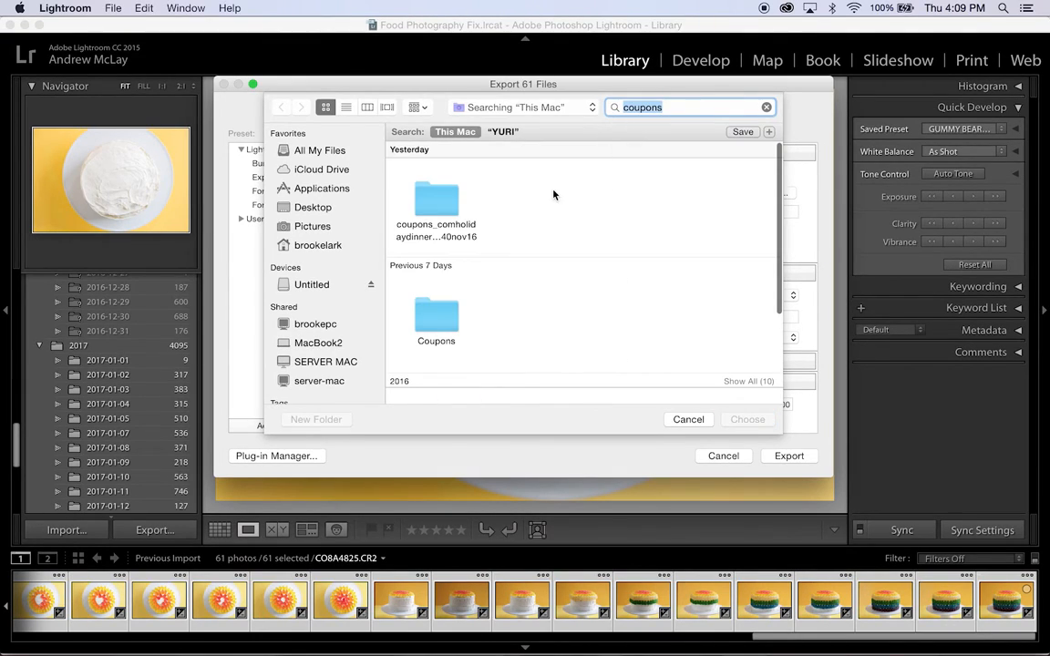
pyautogui.click(747, 419)
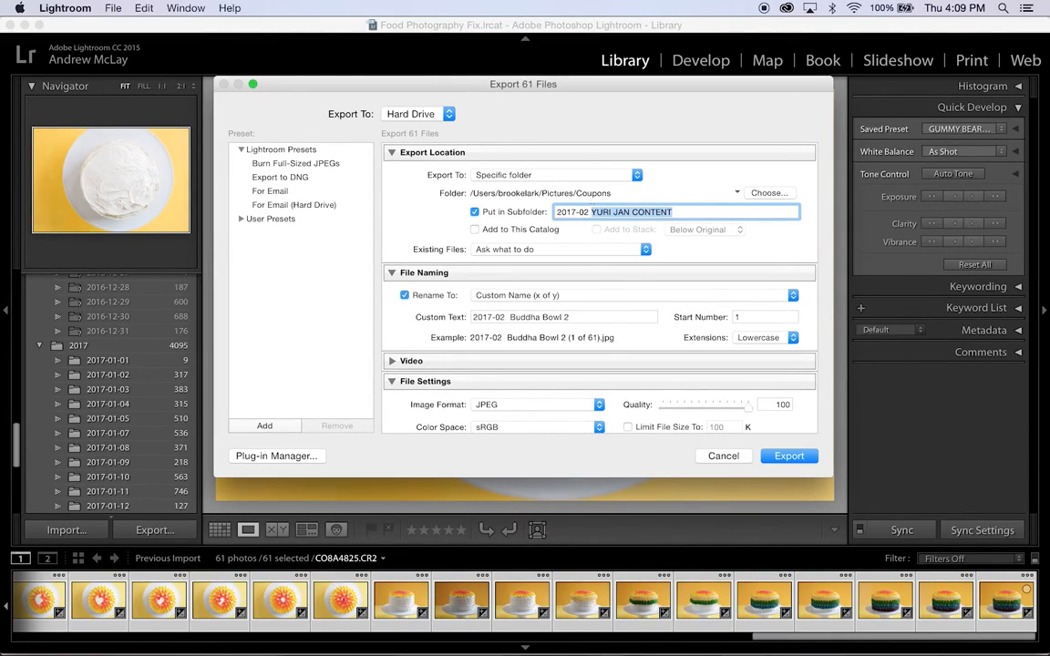
# Put them in a Gummy Bear Cake subfolder and run the export.
pyautogui.write('Gummy Bear')
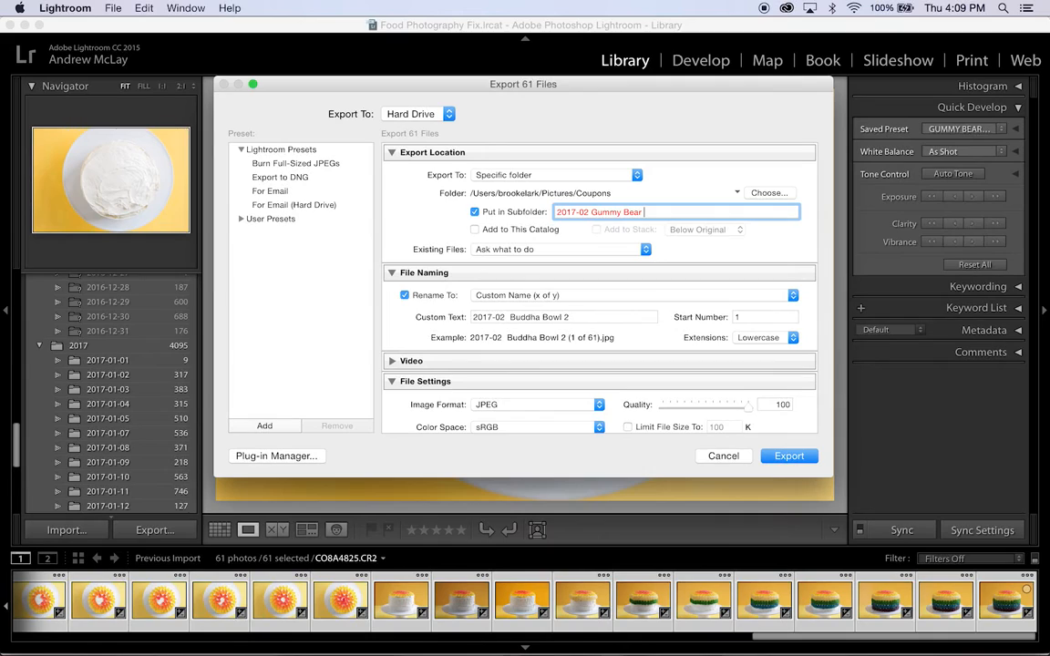
pyautogui.write('Cake')
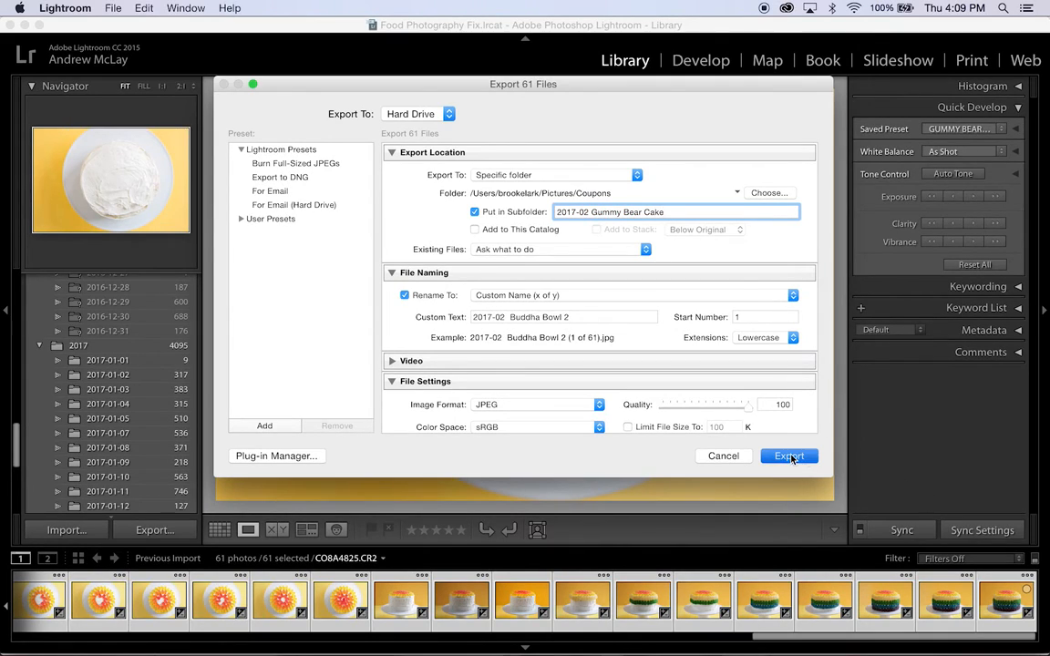
pyautogui.click(789, 455)
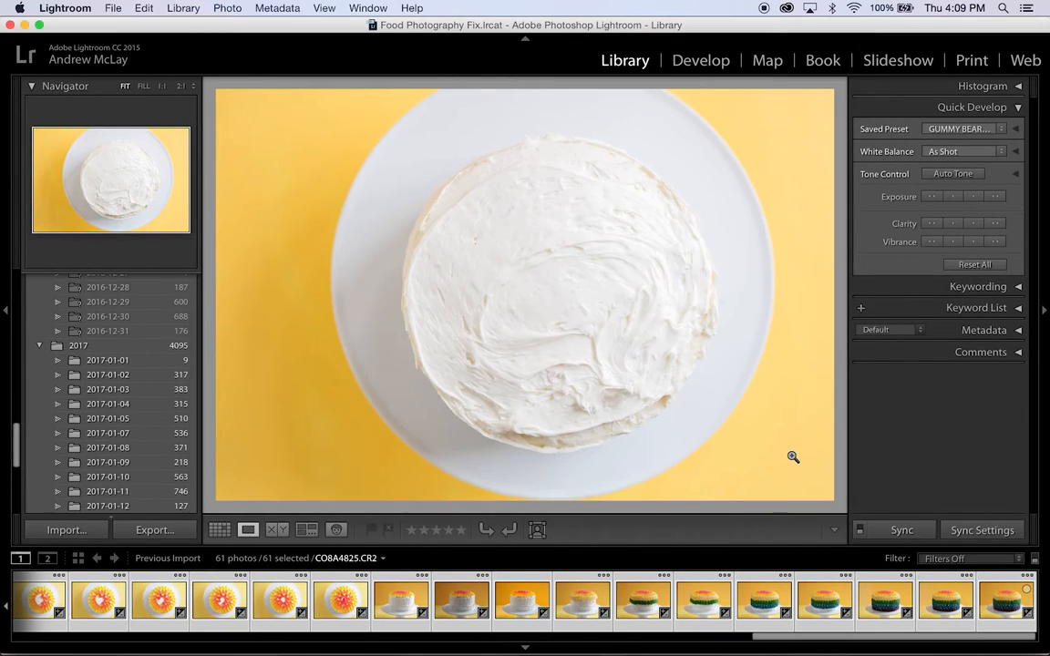
# Let the export of the 61 files run in the background.
pyautogui.click(154, 530)
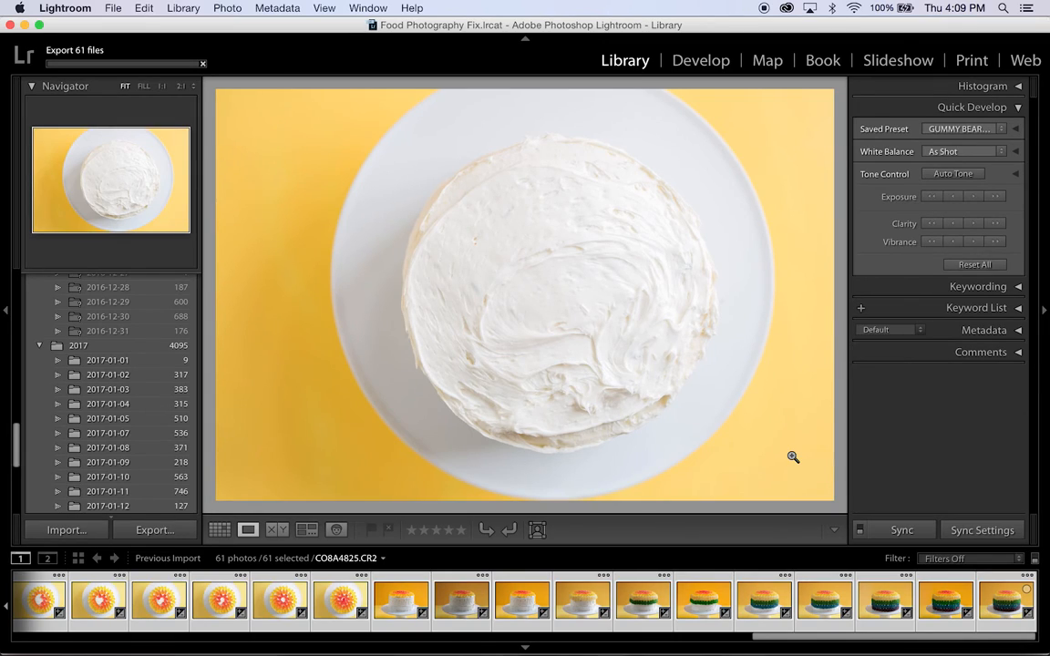
pyautogui.moveTo(748, 299)
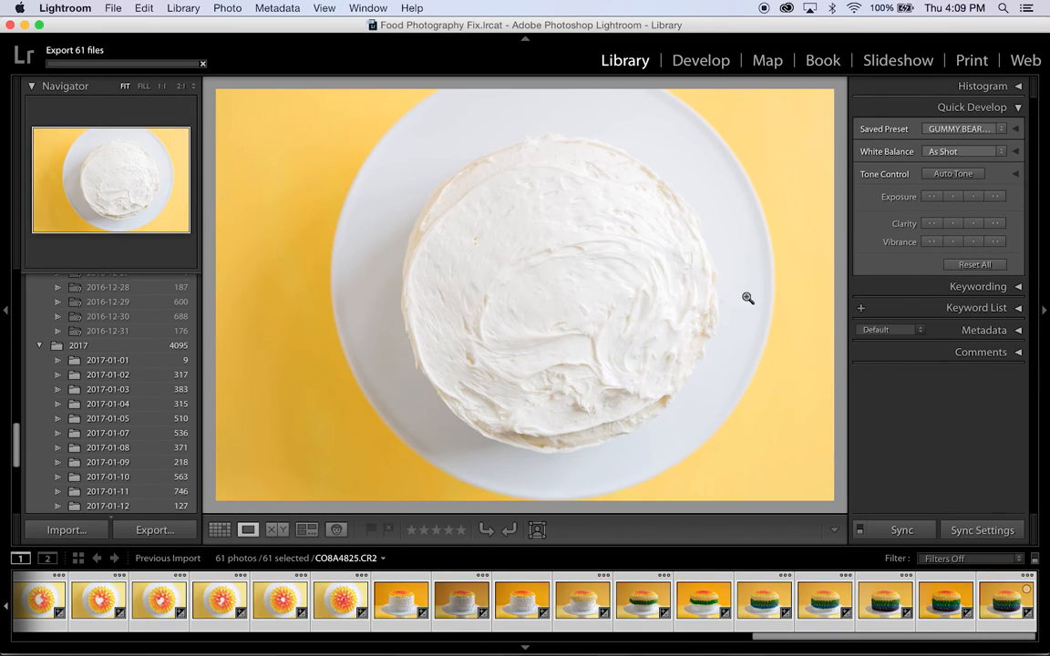